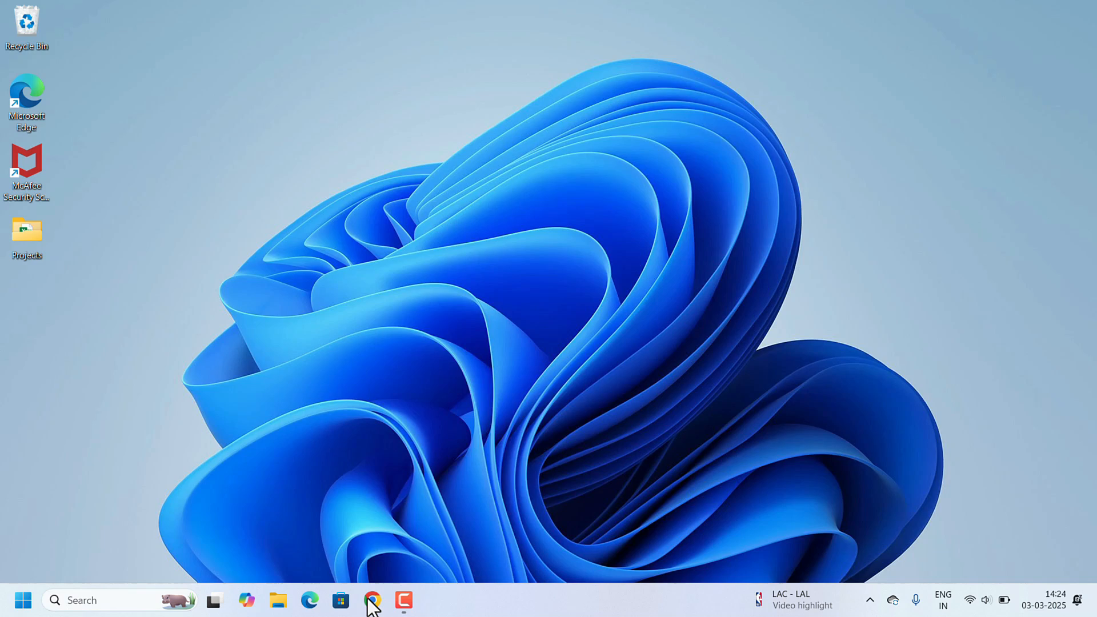
# Search Google for 'mysql' in Chrome and open the official MySQL website result
pyautogui.click(373, 601)
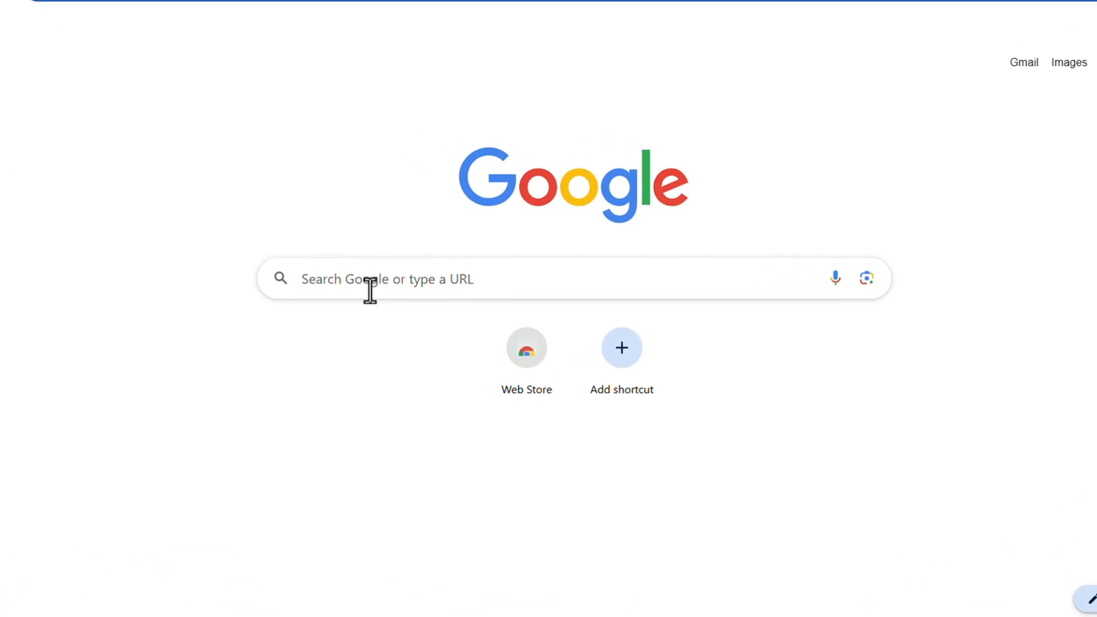
pyautogui.write('mysql')
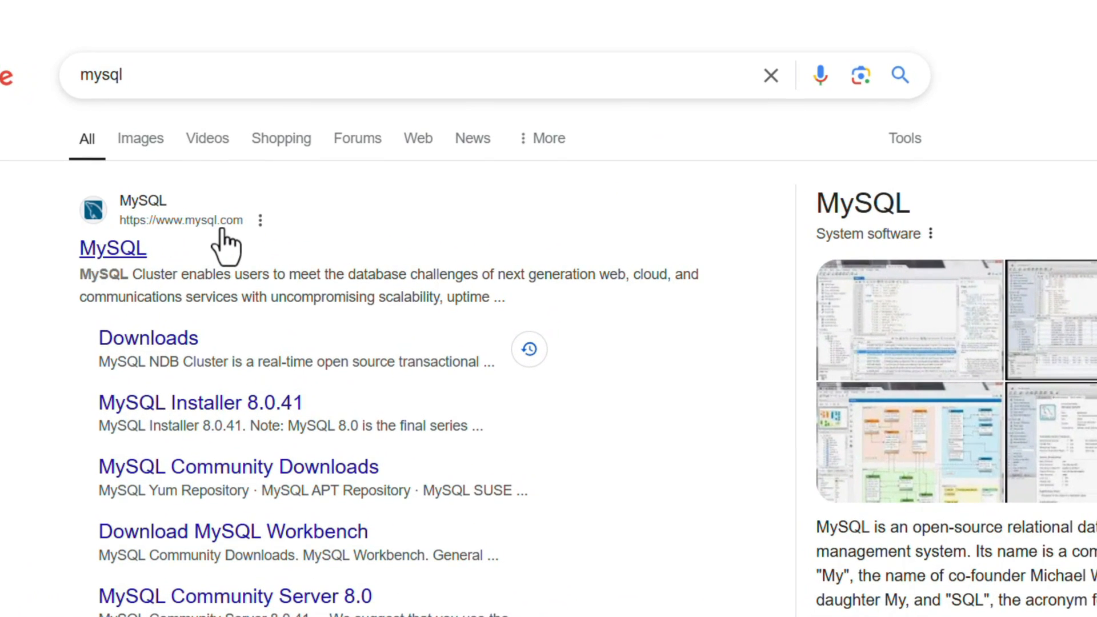
pyautogui.moveTo(120, 254)
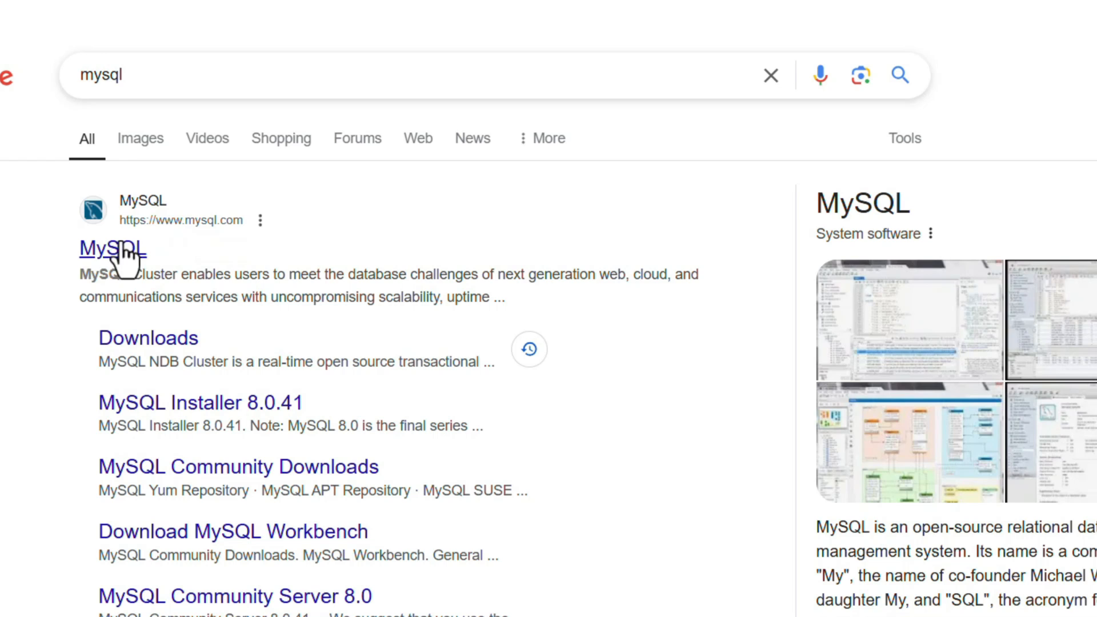
pyautogui.click(111, 247)
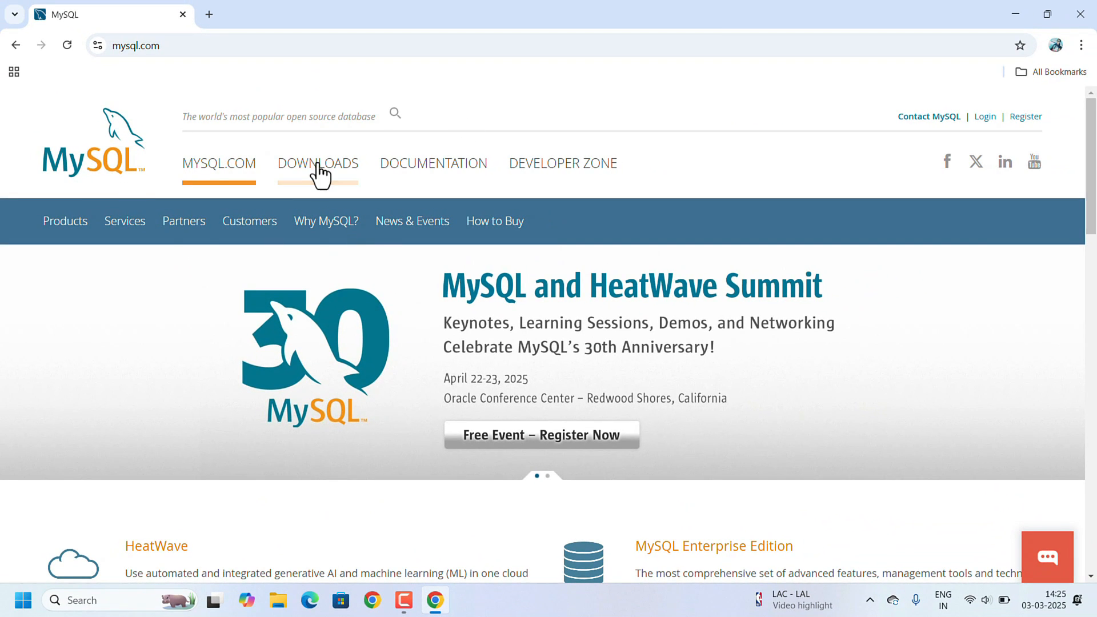
# Go to DOWNLOADS and open 'MySQL Community (GPL) Downloads'
pyautogui.click(318, 163)
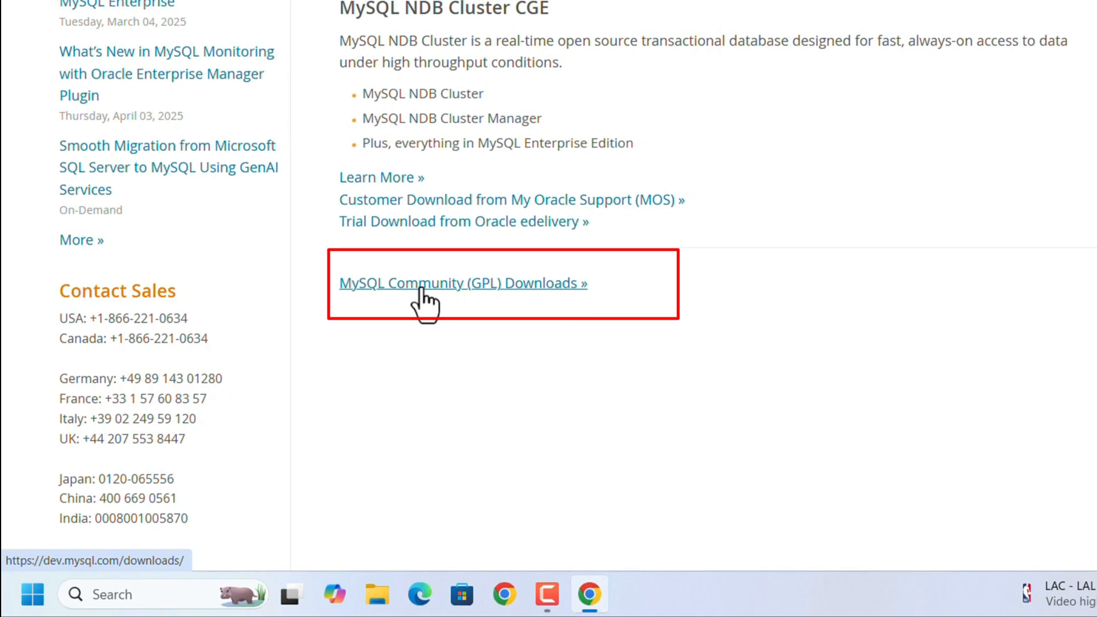
pyautogui.click(463, 282)
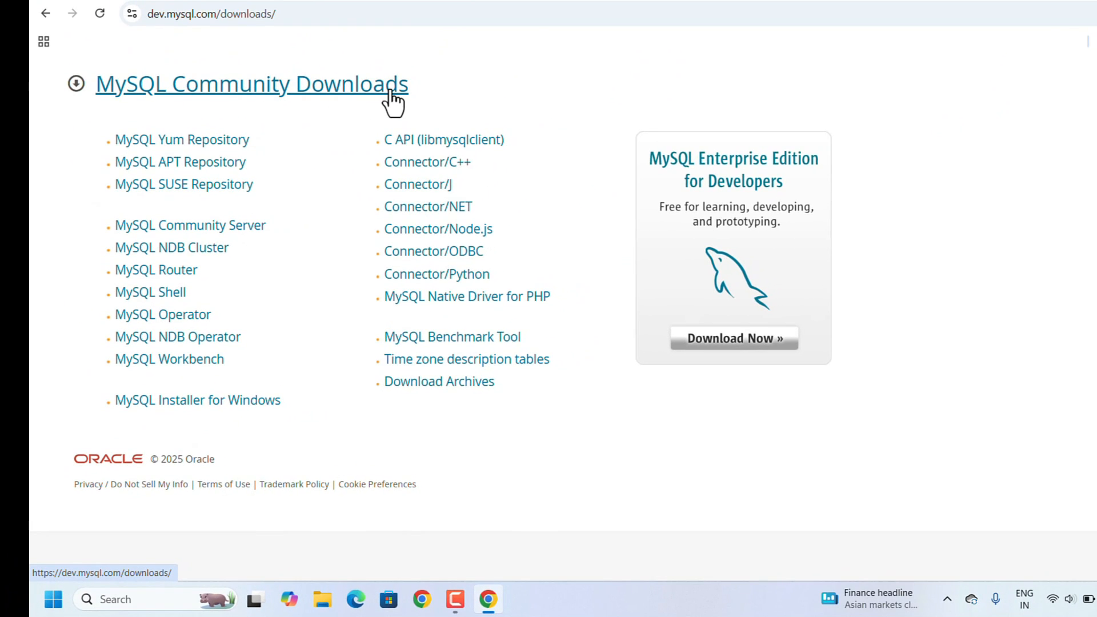
pyautogui.moveTo(351, 166)
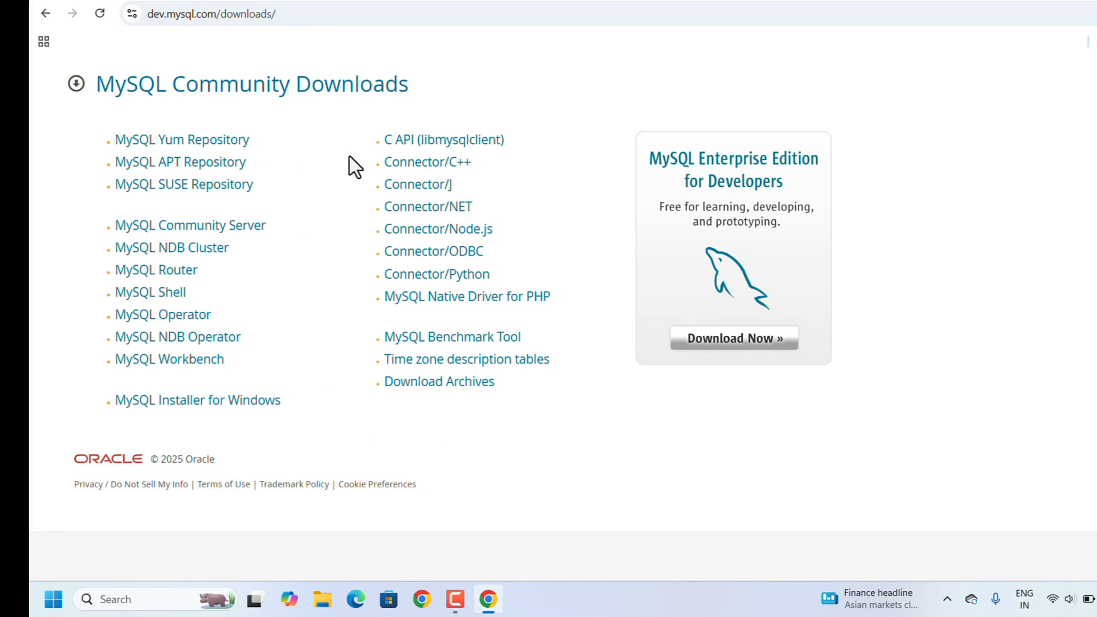
pyautogui.moveTo(210, 382)
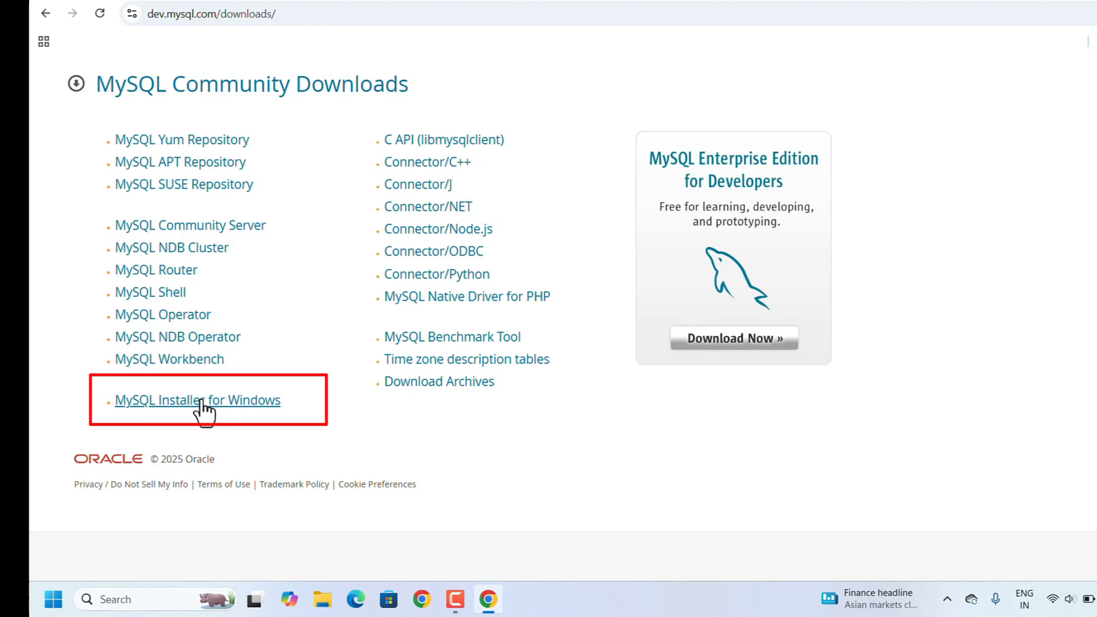
# Open MySQL Installer for Windows and download the 352.2M MSI installer package
pyautogui.click(197, 400)
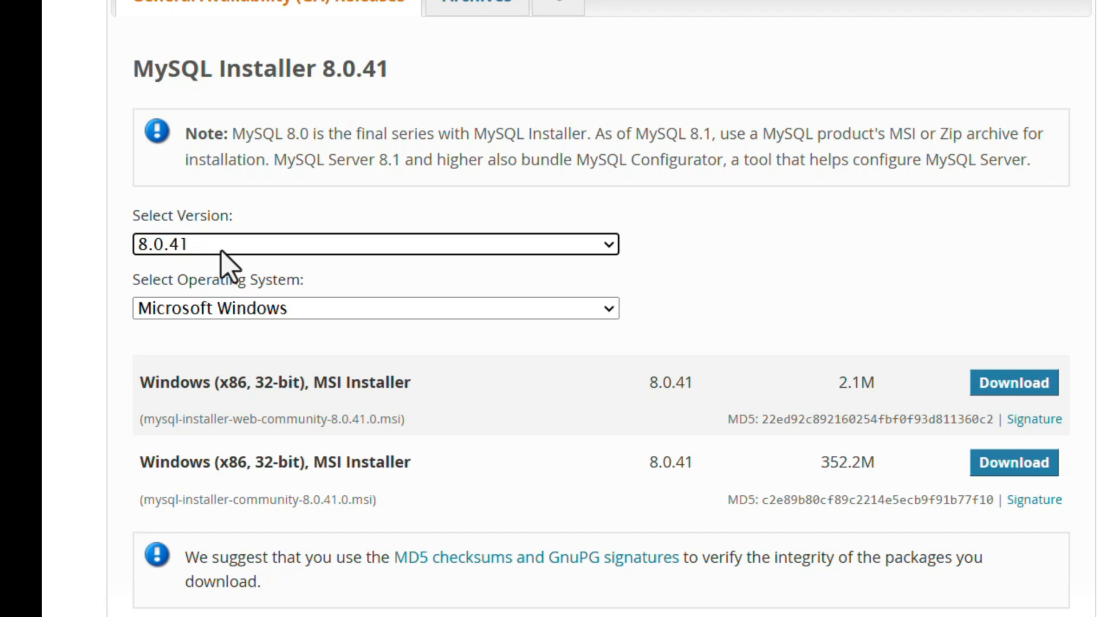
pyautogui.moveTo(335, 331)
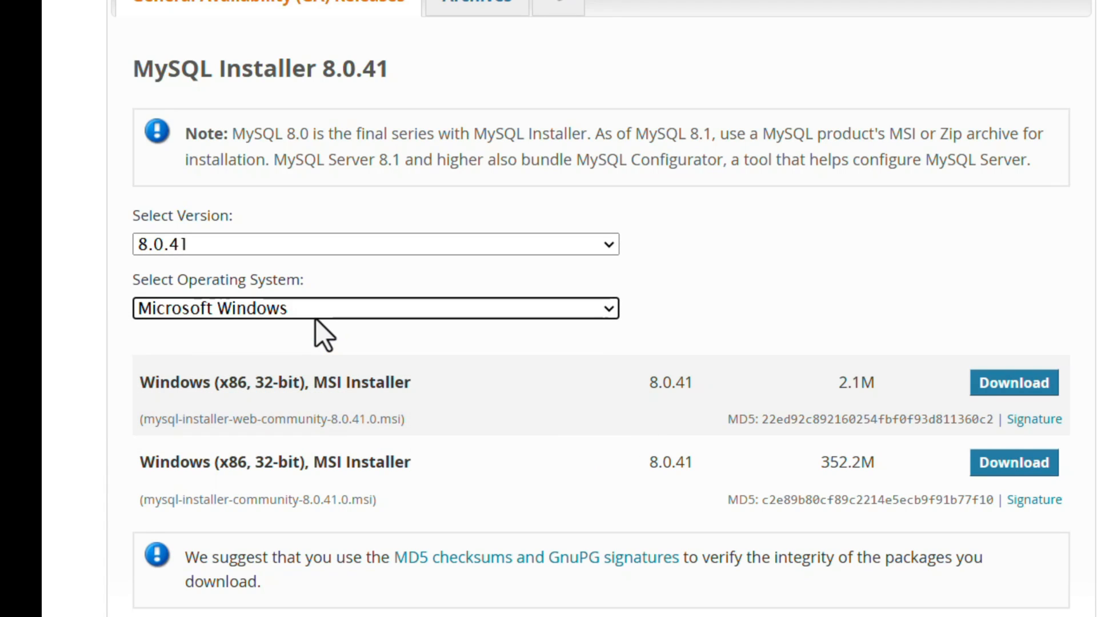
pyautogui.moveTo(282, 472)
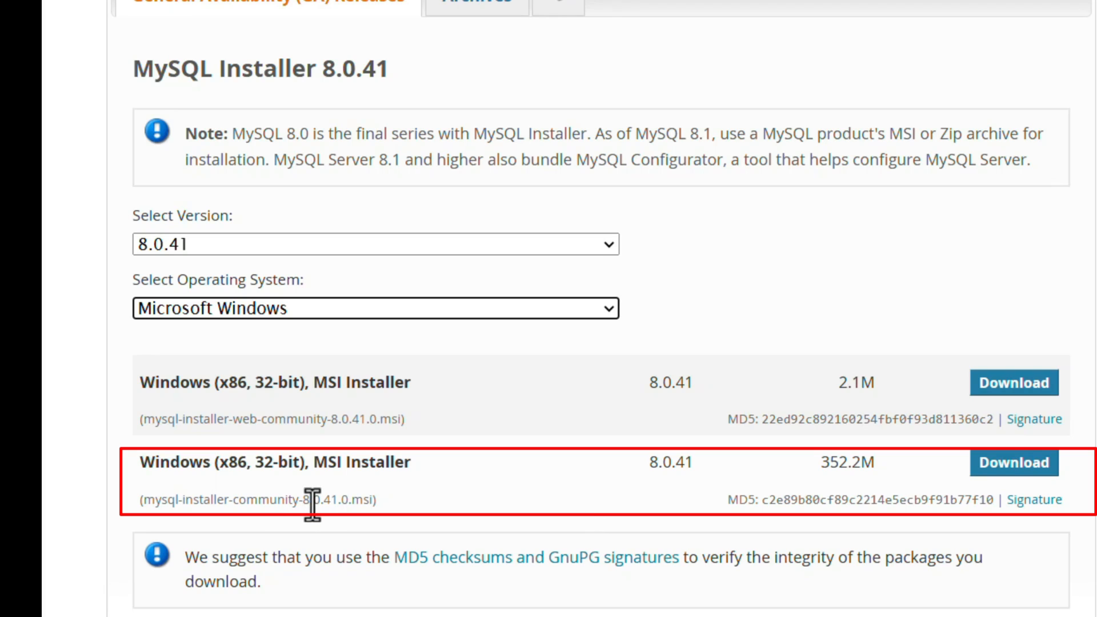
pyautogui.moveTo(338, 462)
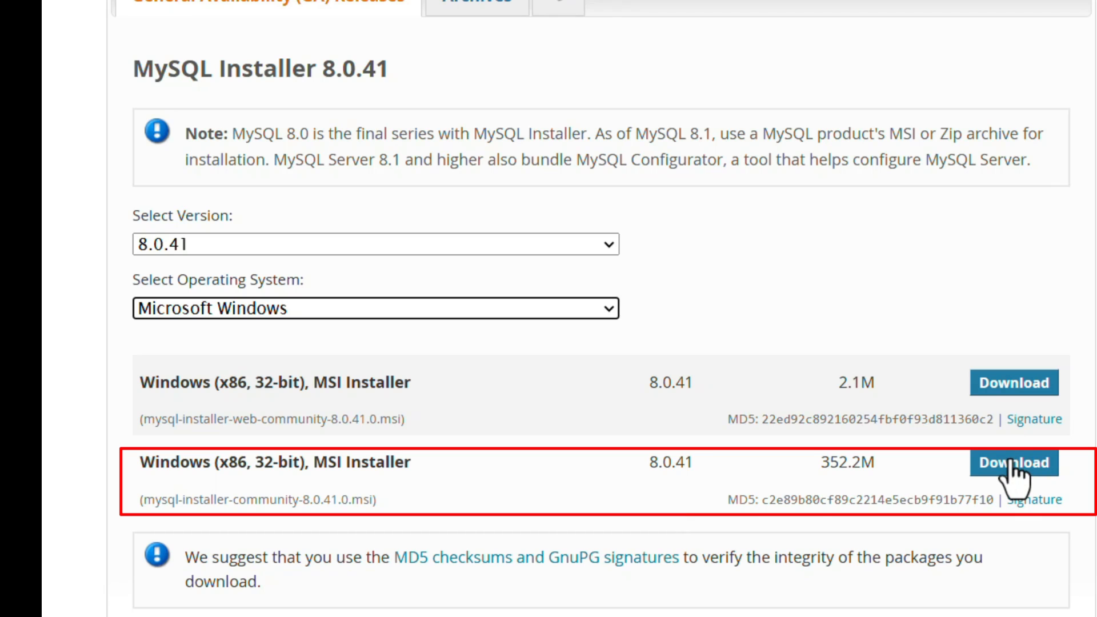
pyautogui.click(1013, 463)
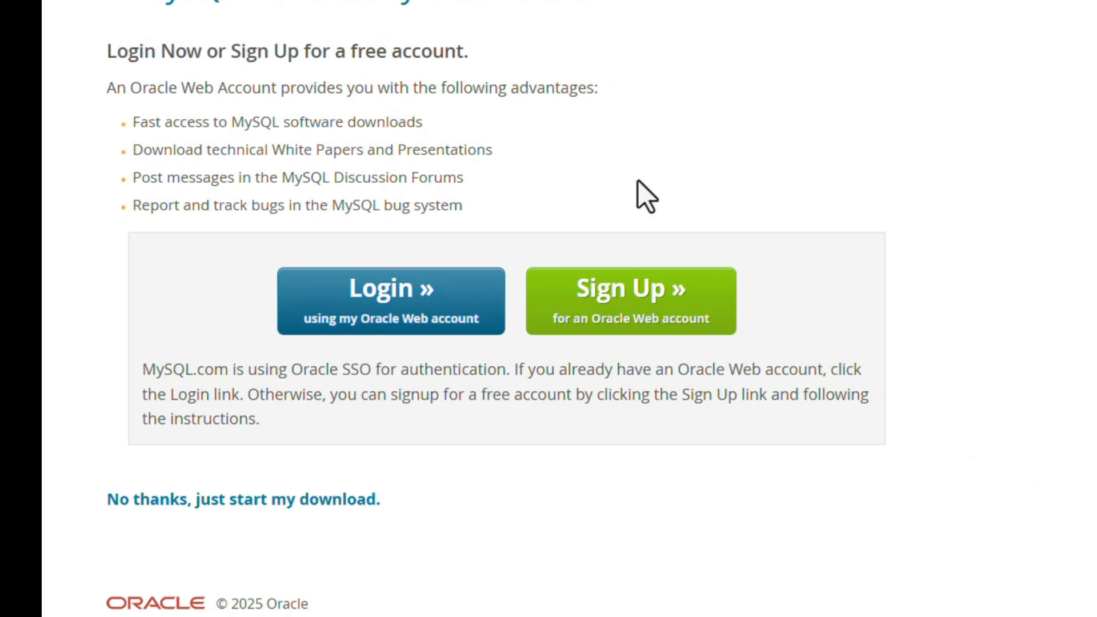
pyautogui.moveTo(296, 492)
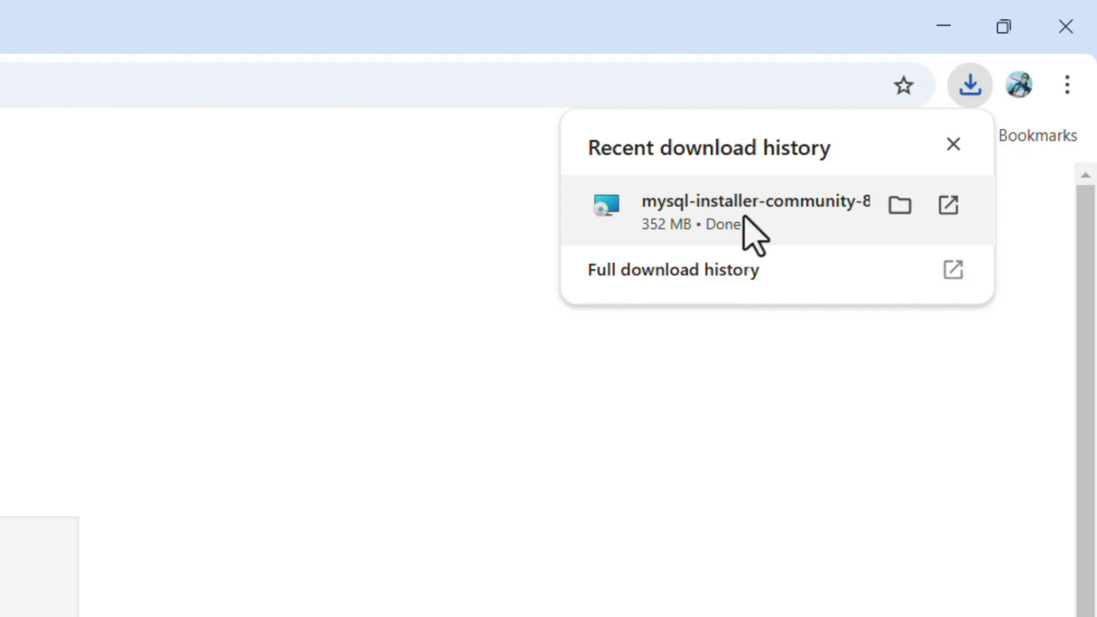
# Show the download in its folder and run mysql-installer-community-8.0.41.0
pyautogui.click(900, 205)
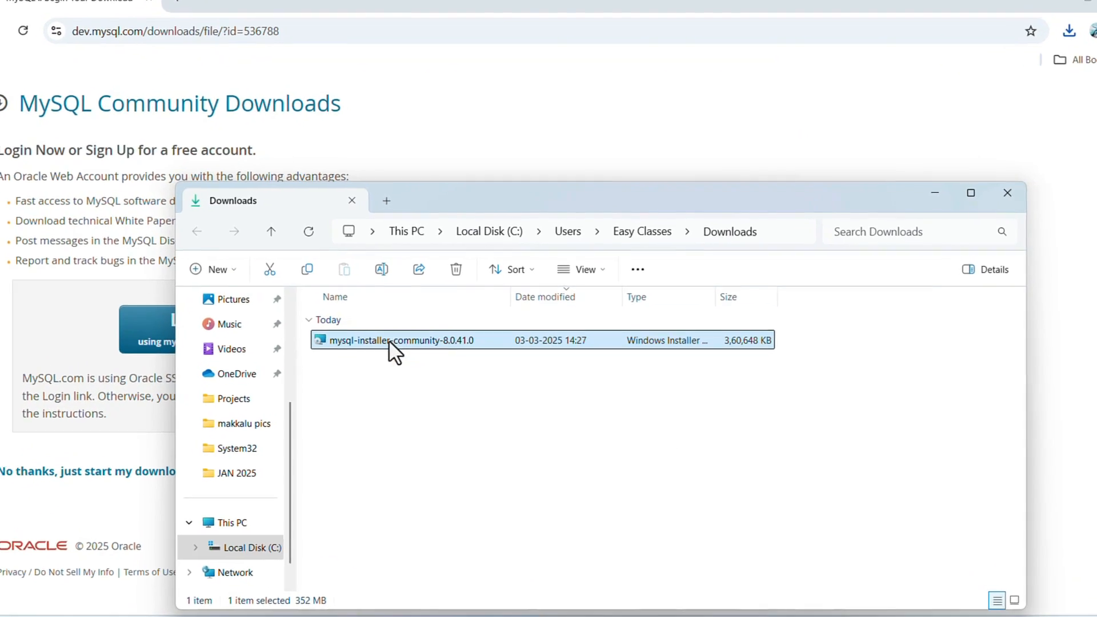
pyautogui.doubleClick(390, 340)
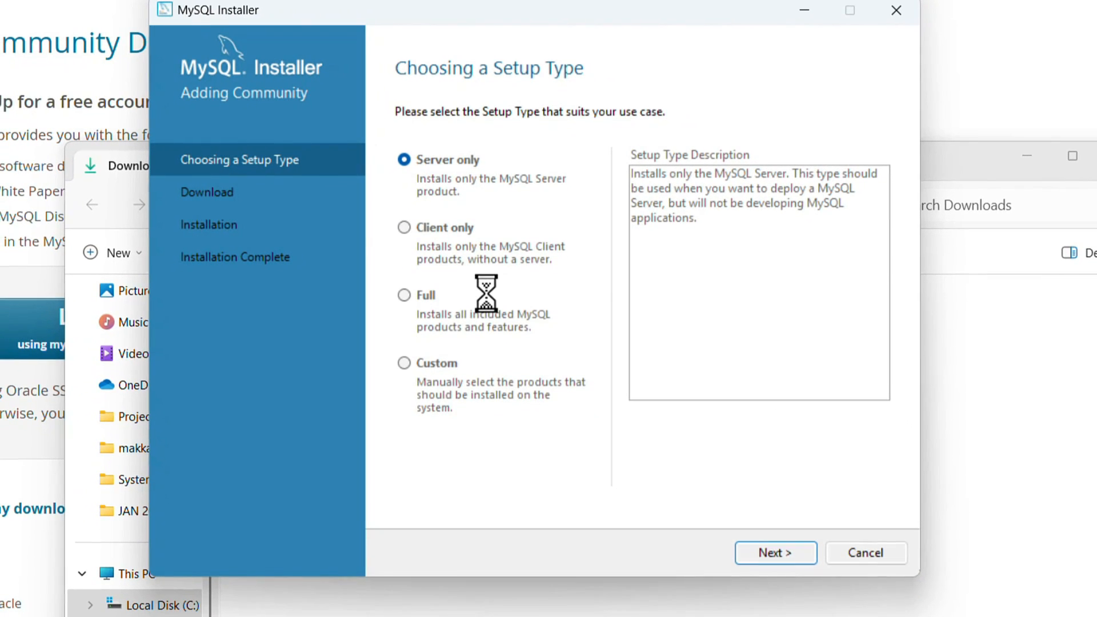
pyautogui.moveTo(413, 125)
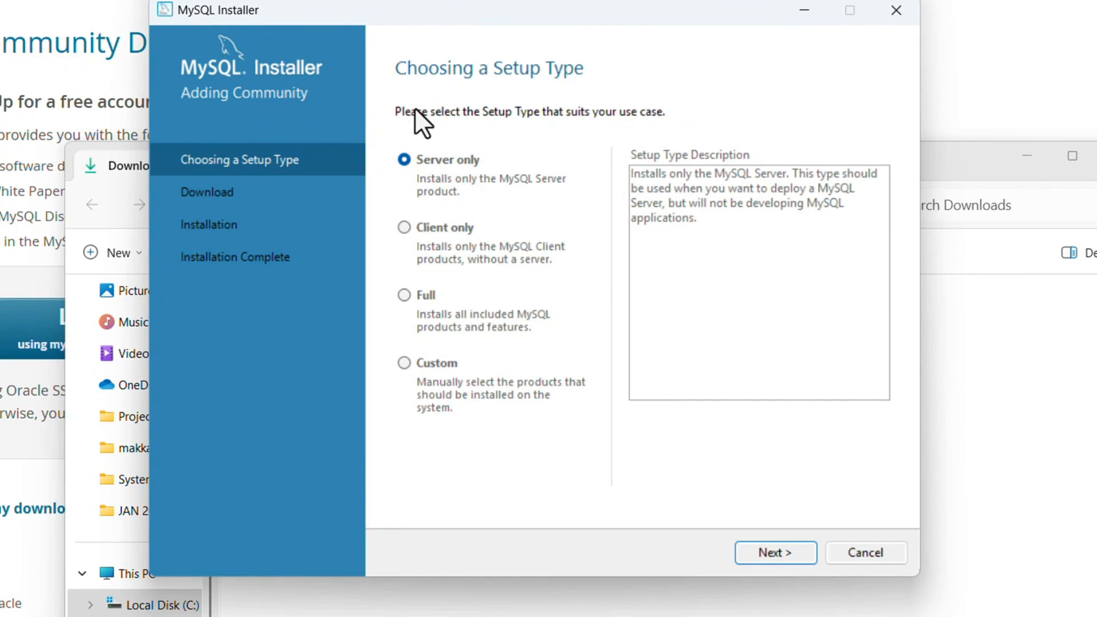
pyautogui.moveTo(601, 123)
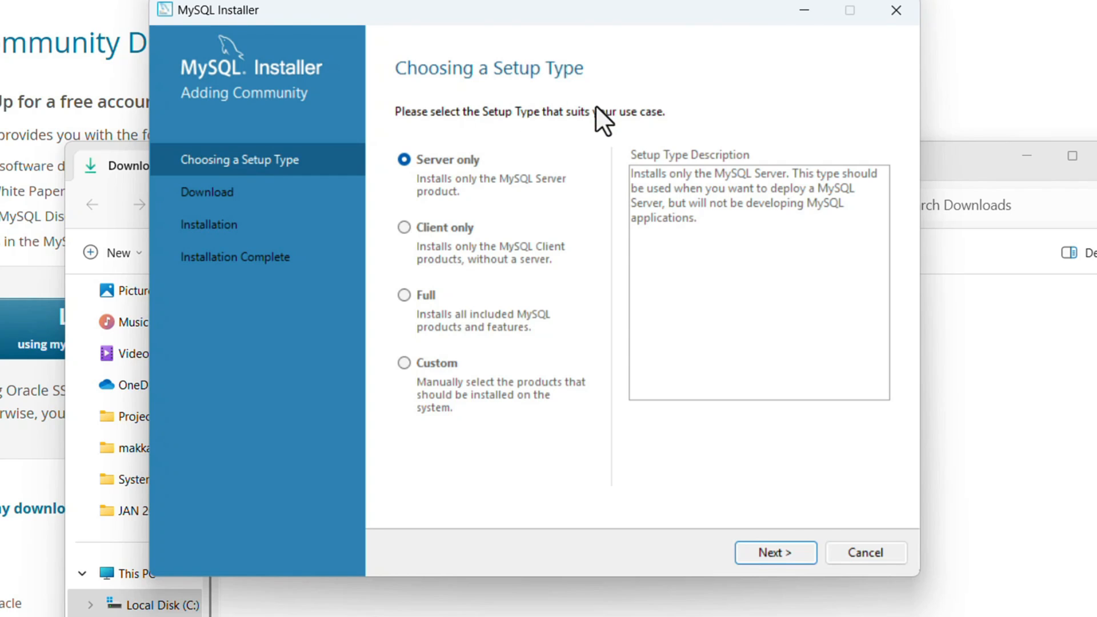
pyautogui.moveTo(412, 222)
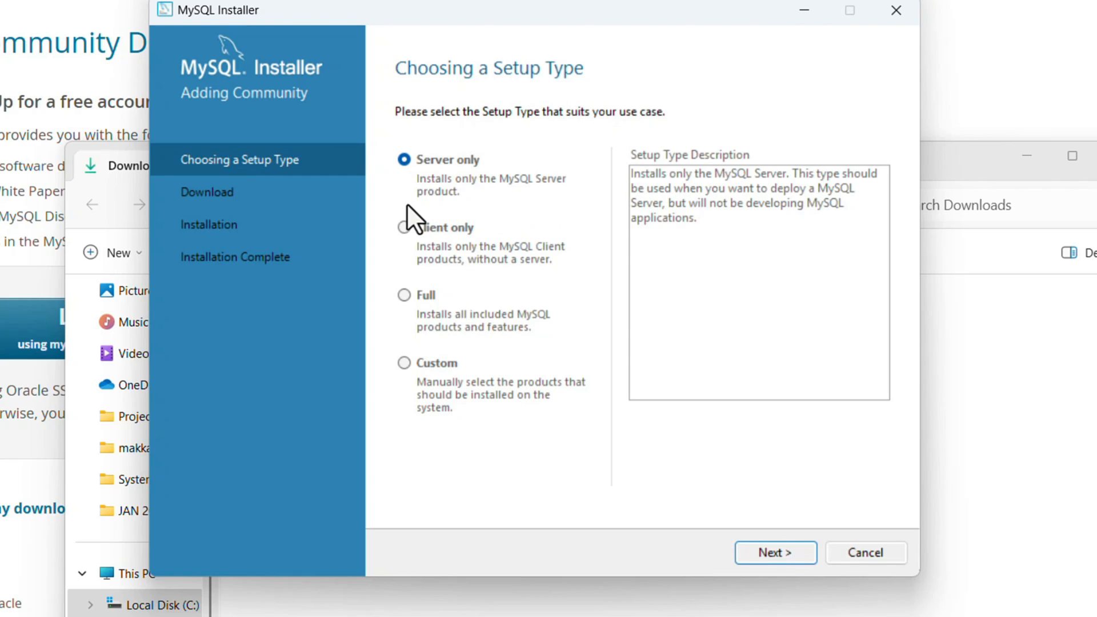
pyautogui.moveTo(462, 191)
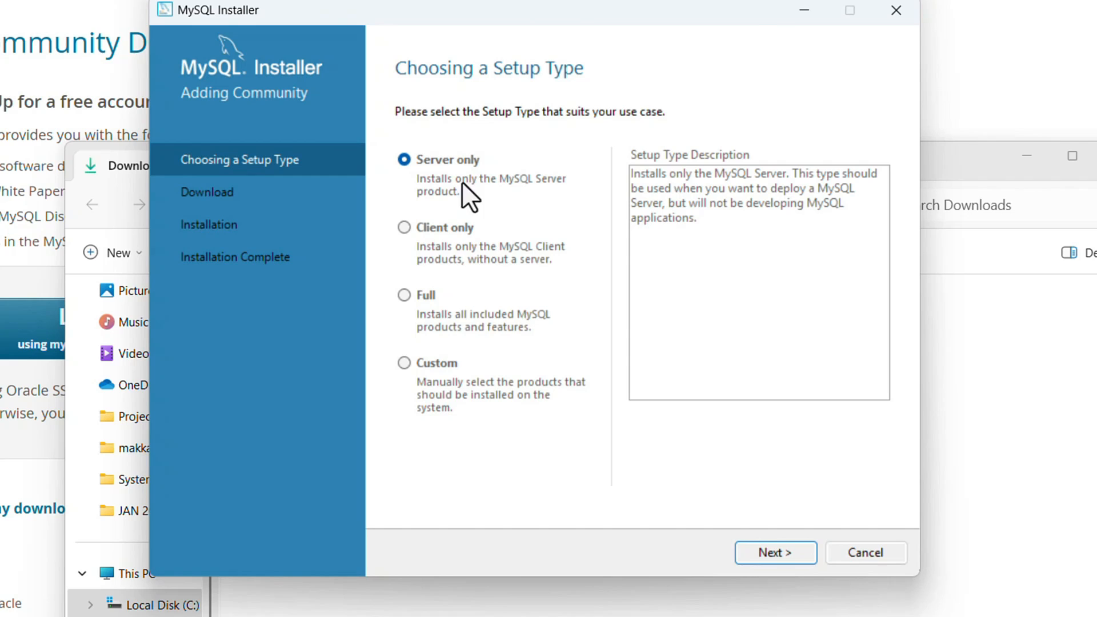
pyautogui.moveTo(434, 251)
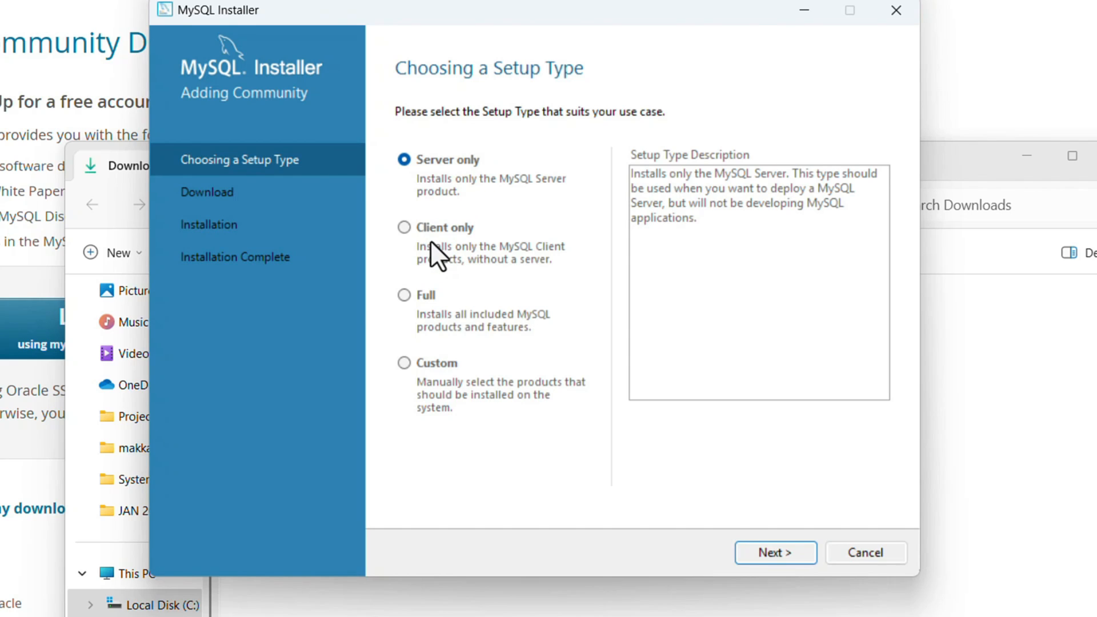
pyautogui.moveTo(420, 273)
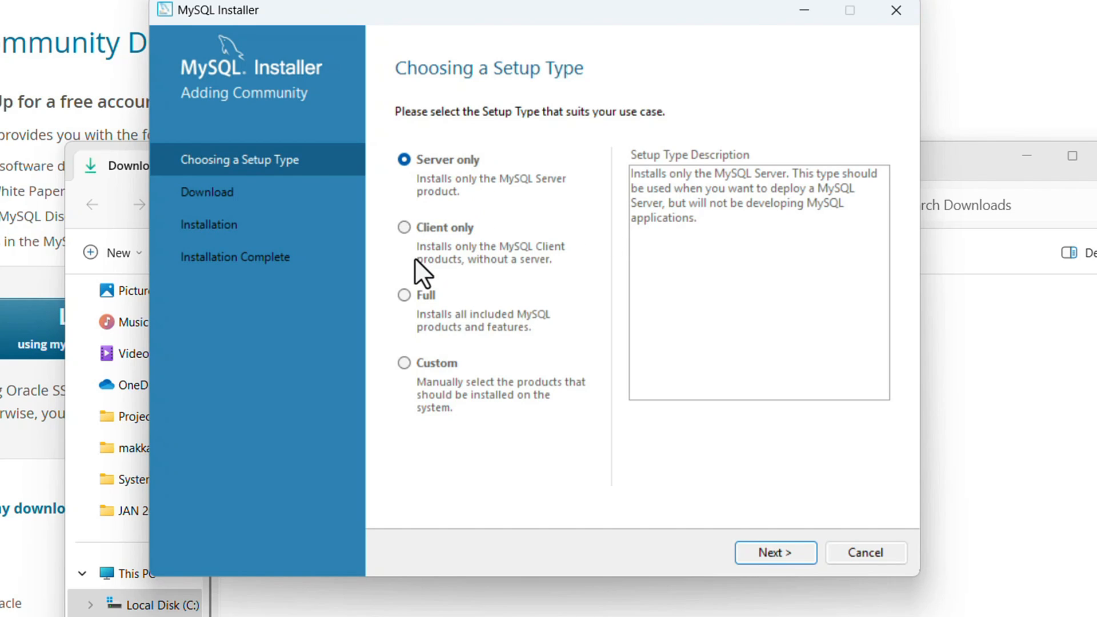
pyautogui.moveTo(424, 327)
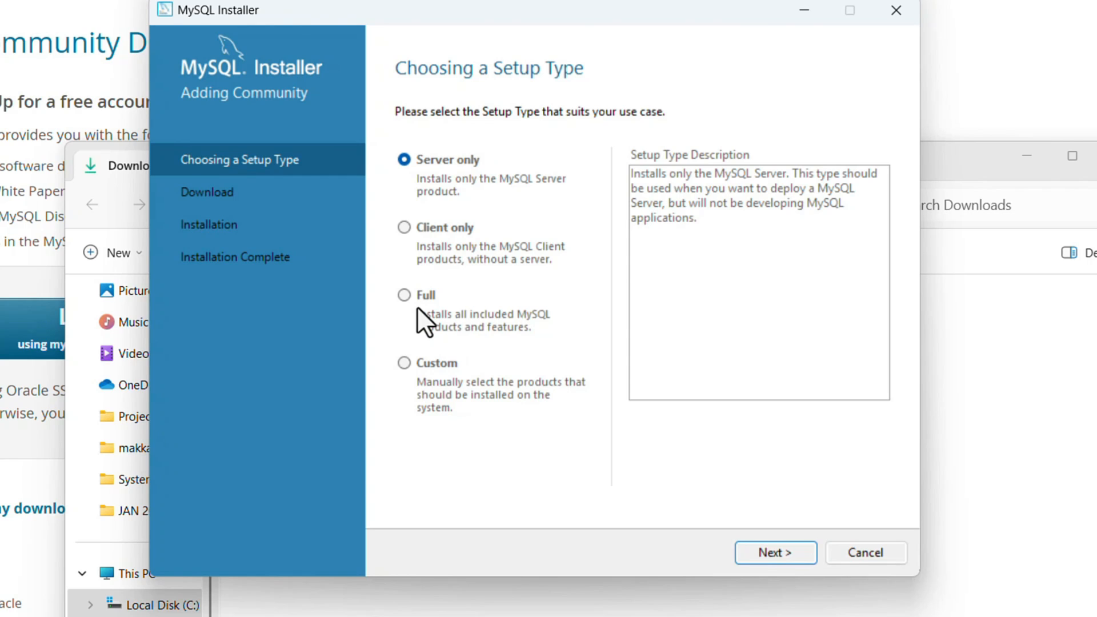
pyautogui.moveTo(442, 339)
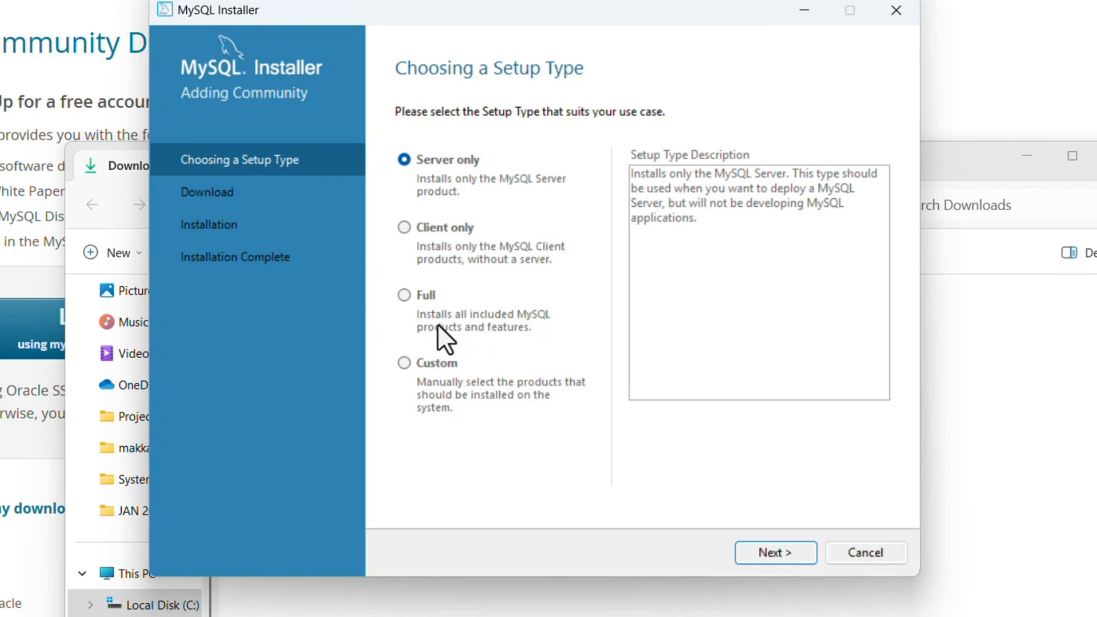
pyautogui.moveTo(434, 410)
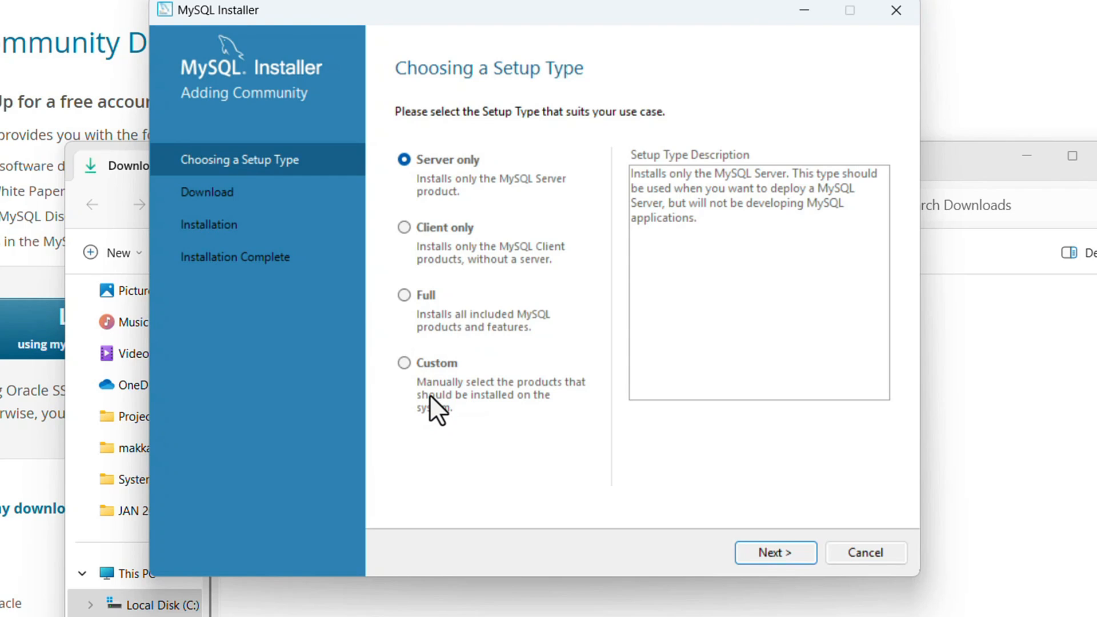
pyautogui.moveTo(402, 388)
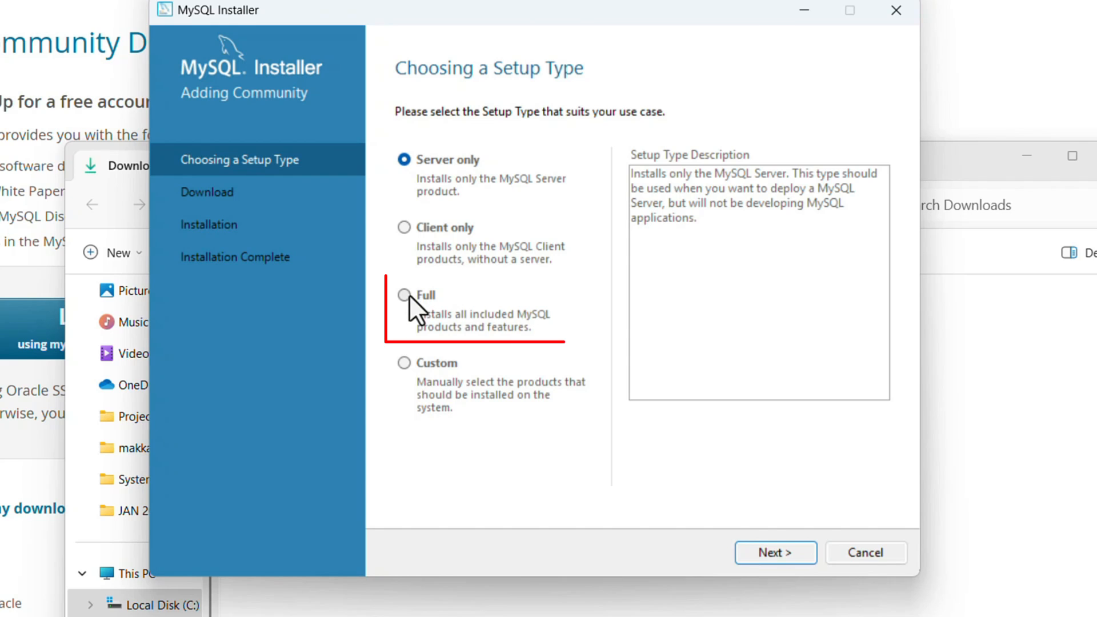
# Choose the Full setup, accept the default directories, and execute installation of all products
pyautogui.click(776, 552)
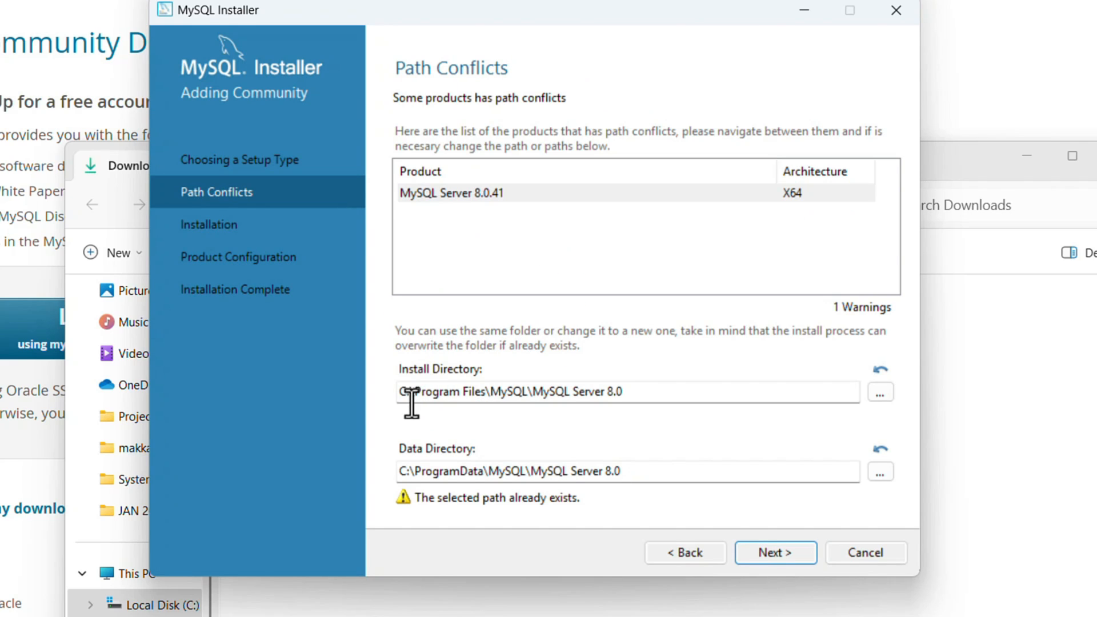
pyautogui.moveTo(475, 456)
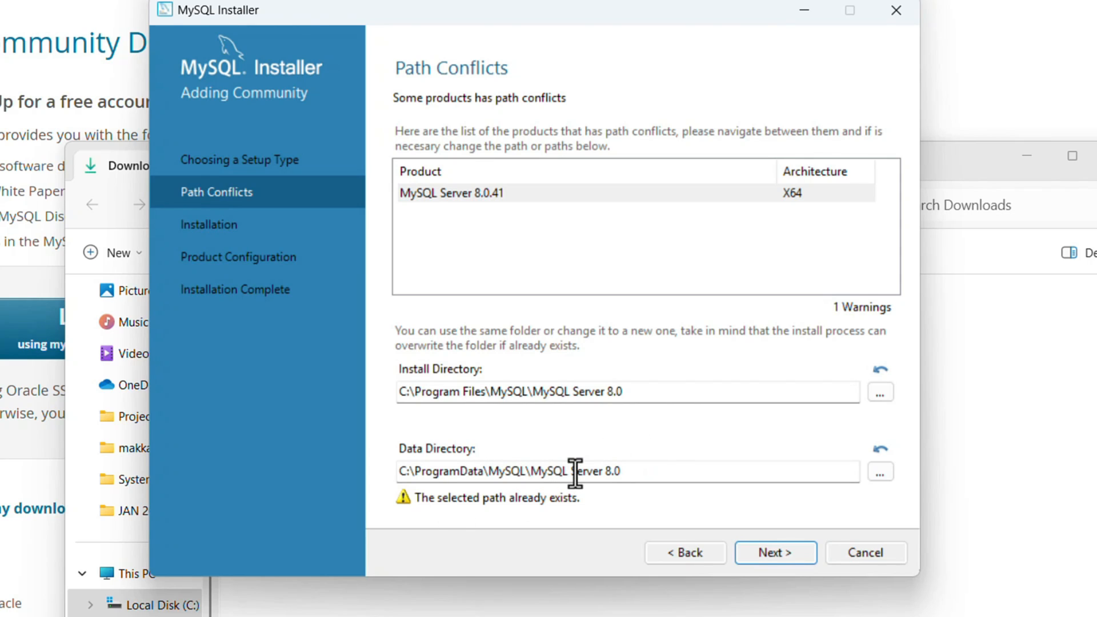
pyautogui.moveTo(703, 480)
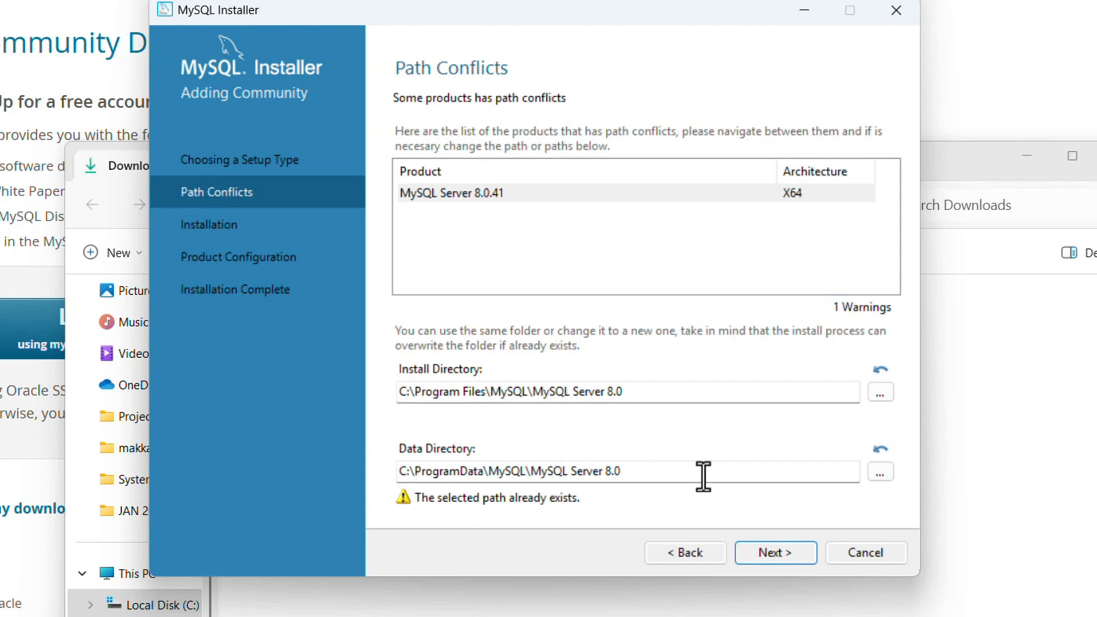
pyautogui.moveTo(688, 477)
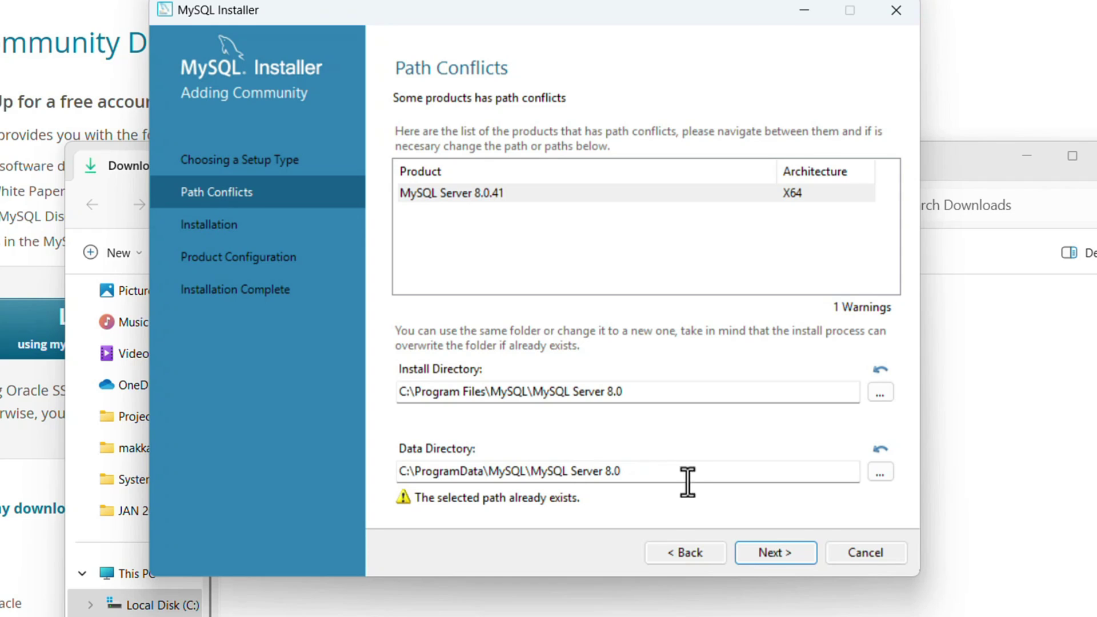
pyautogui.click(775, 553)
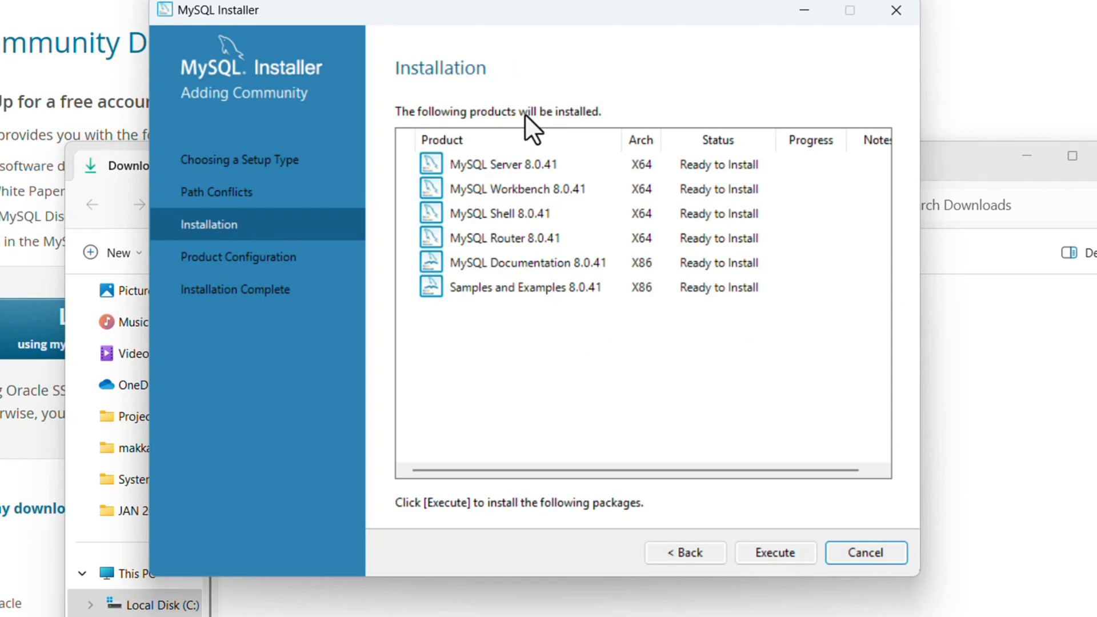
pyautogui.moveTo(531, 326)
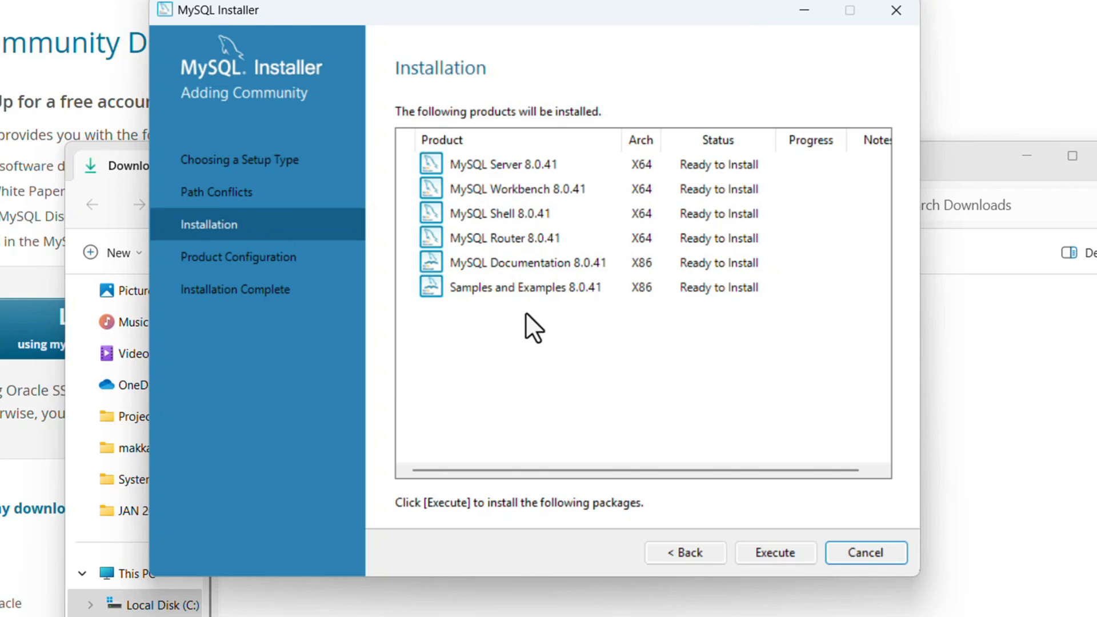
pyautogui.moveTo(605, 230)
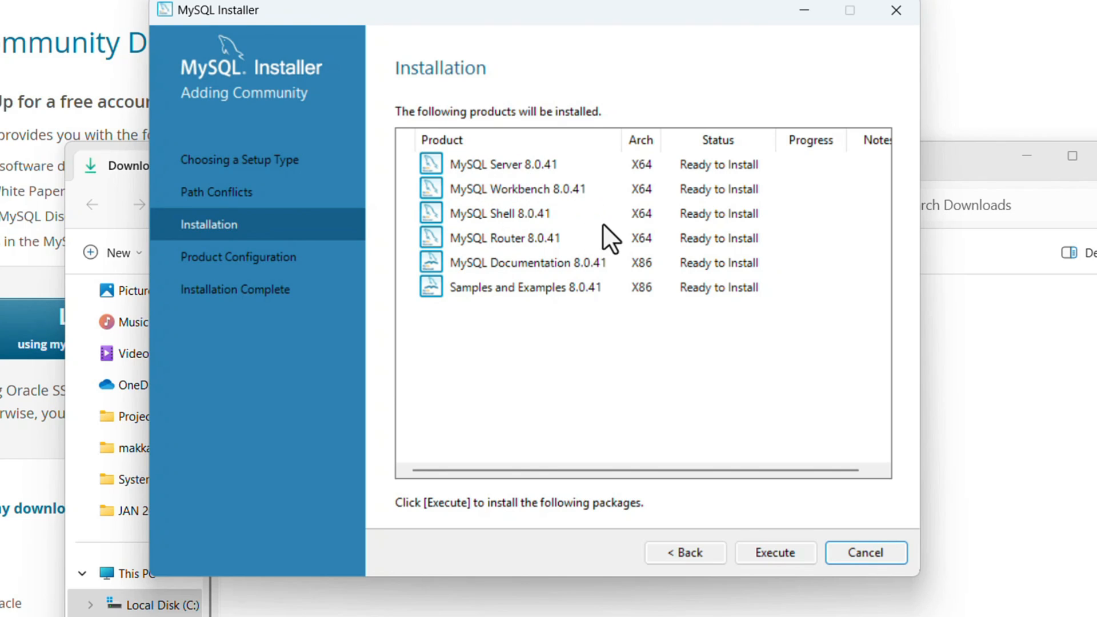
pyautogui.moveTo(603, 290)
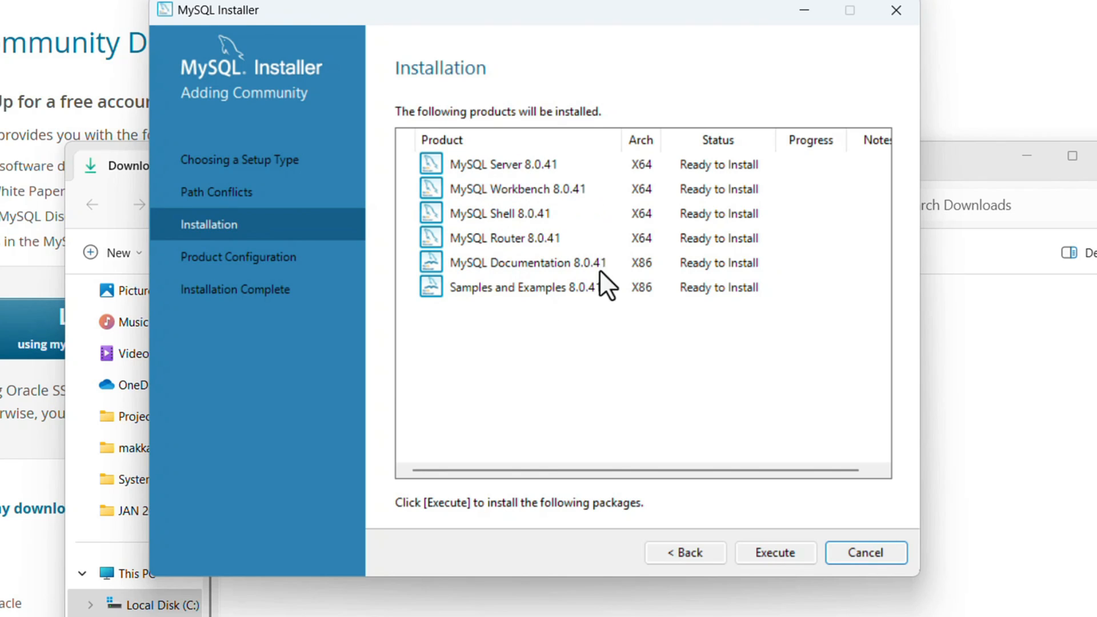
pyautogui.moveTo(483, 319)
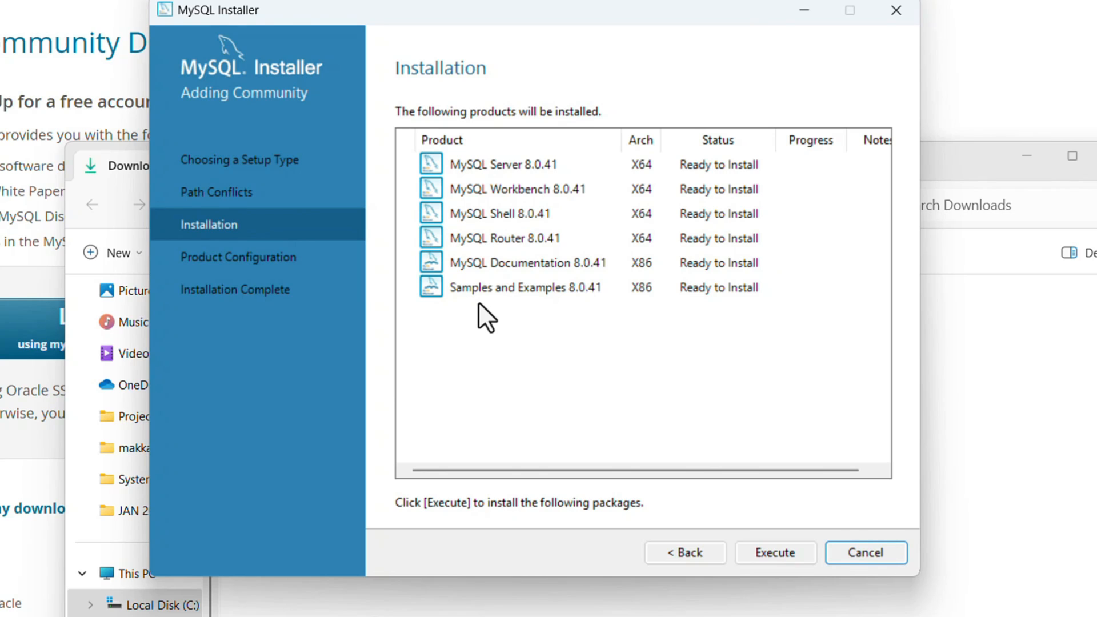
pyautogui.moveTo(698, 327)
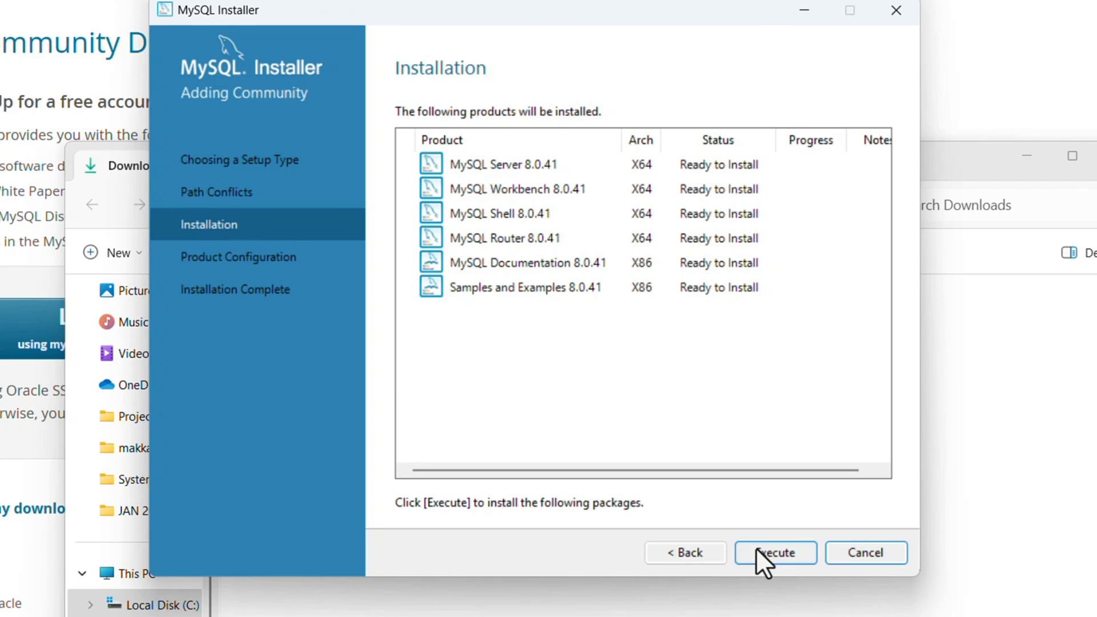
pyautogui.click(775, 553)
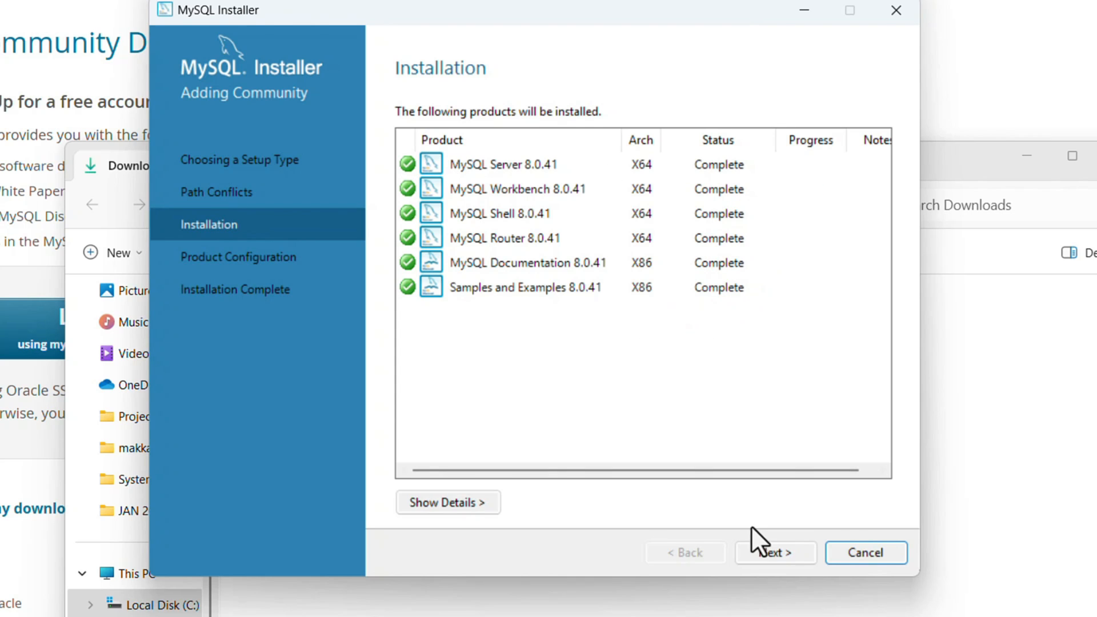
# Keep development computer, port 3306 networking and strong password authentication defaults
pyautogui.click(775, 552)
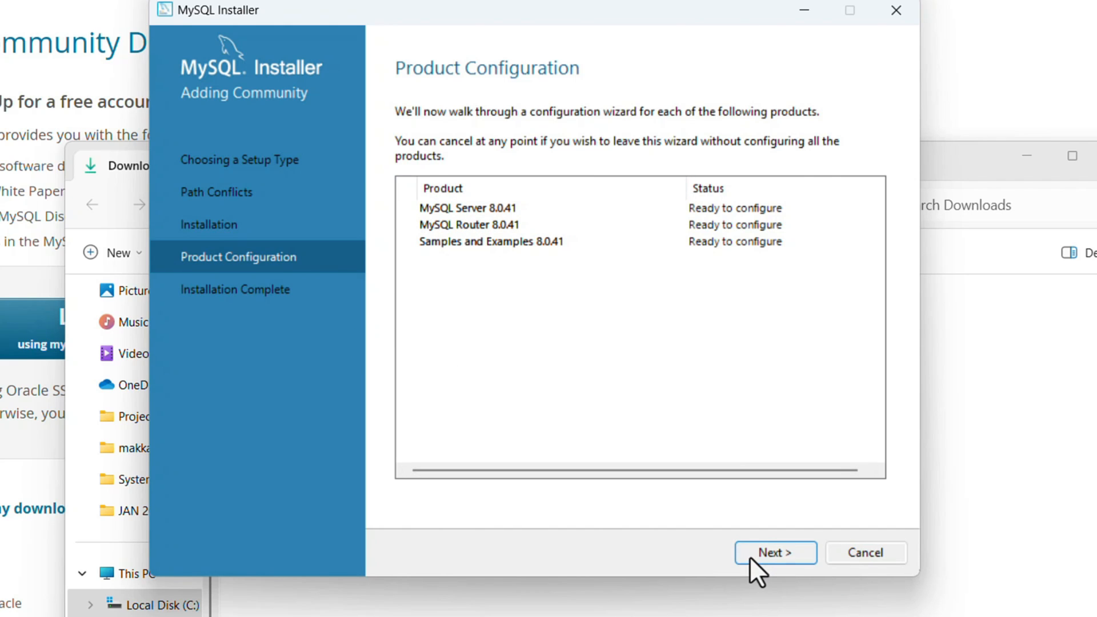
pyautogui.click(774, 553)
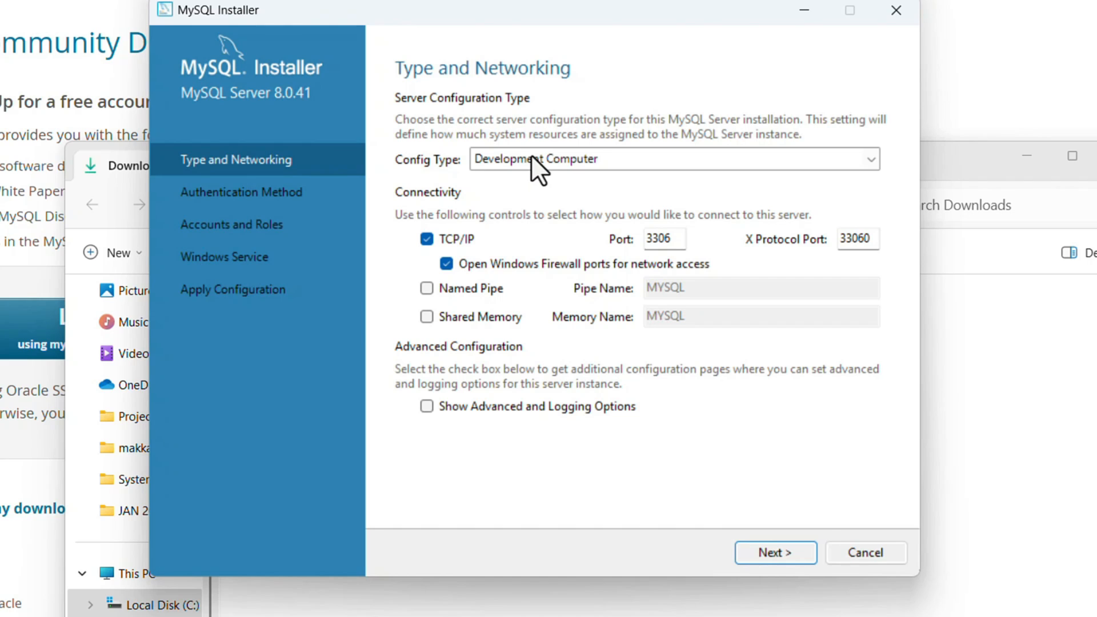
pyautogui.moveTo(553, 326)
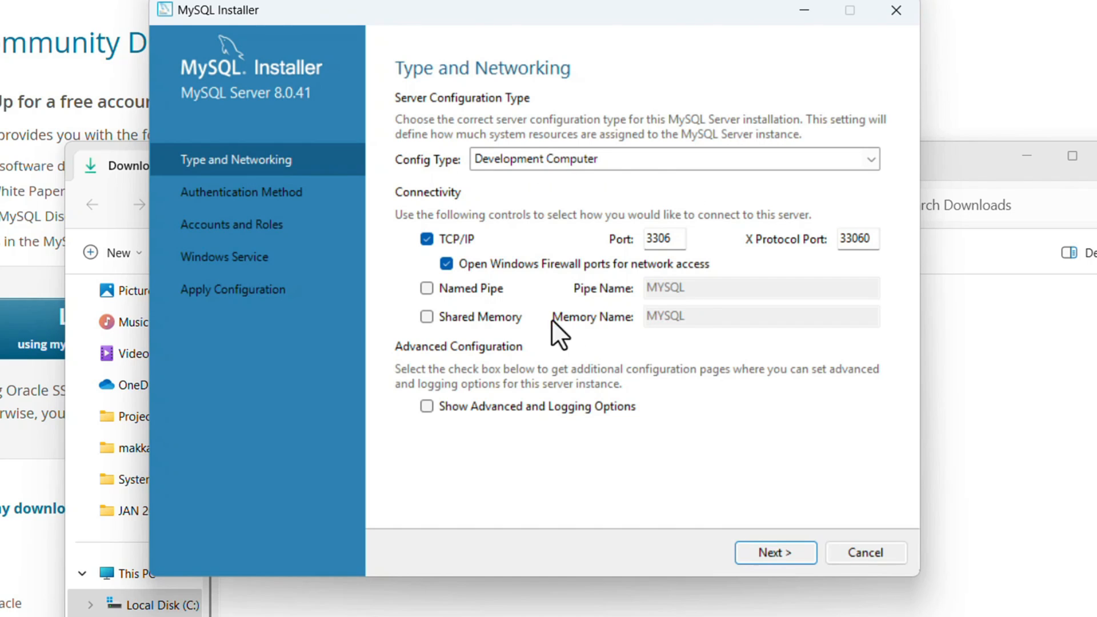
pyautogui.moveTo(670, 195)
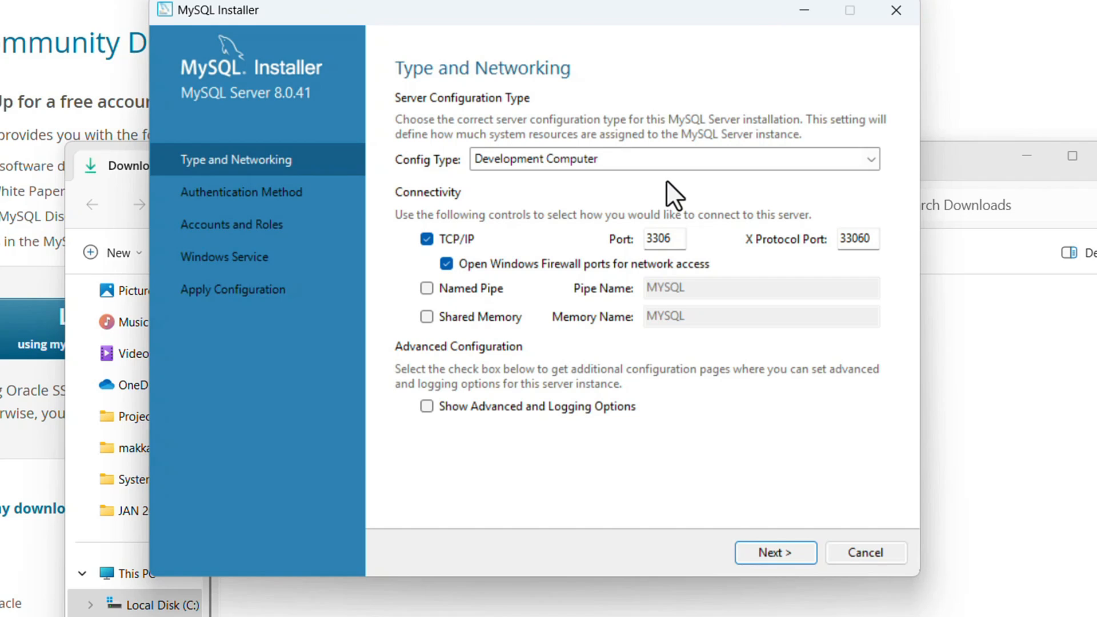
pyautogui.moveTo(739, 511)
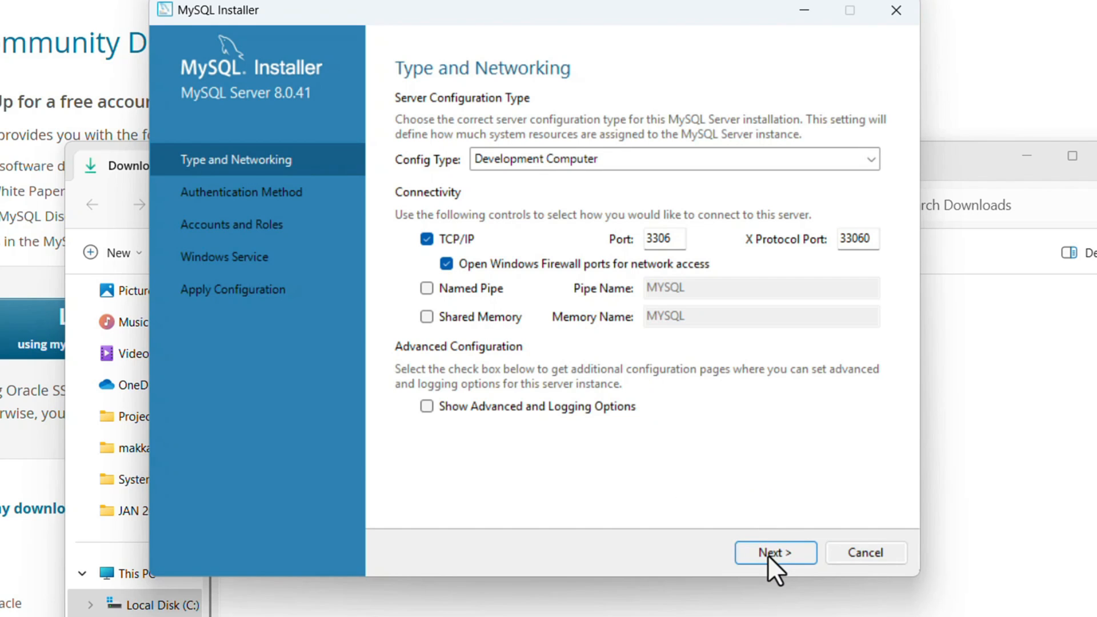
pyautogui.click(776, 553)
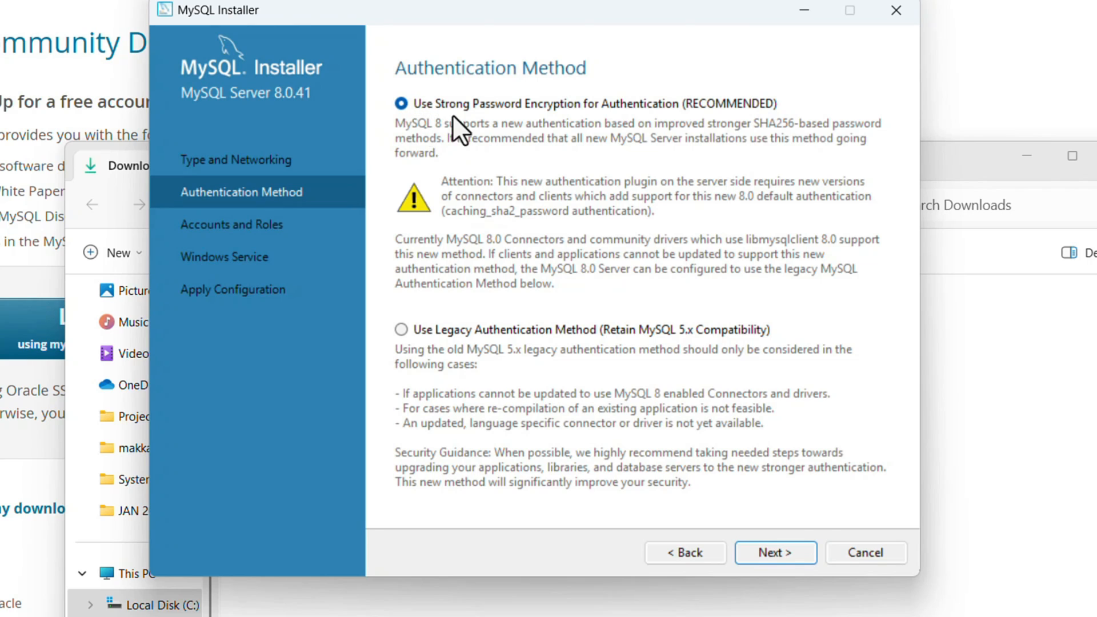
pyautogui.moveTo(574, 140)
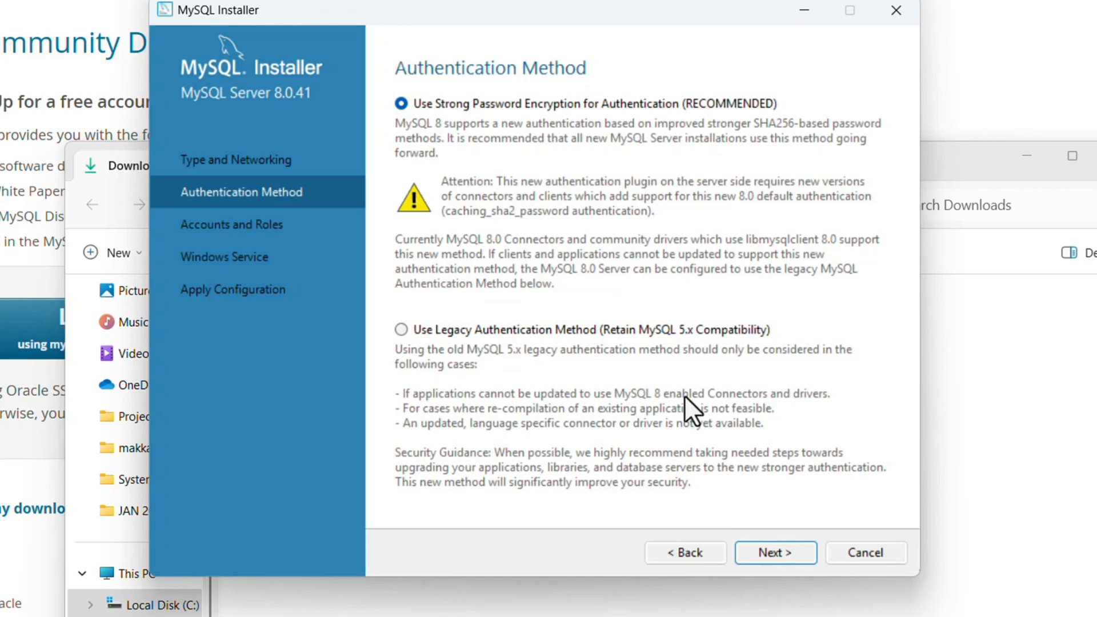
pyautogui.click(775, 552)
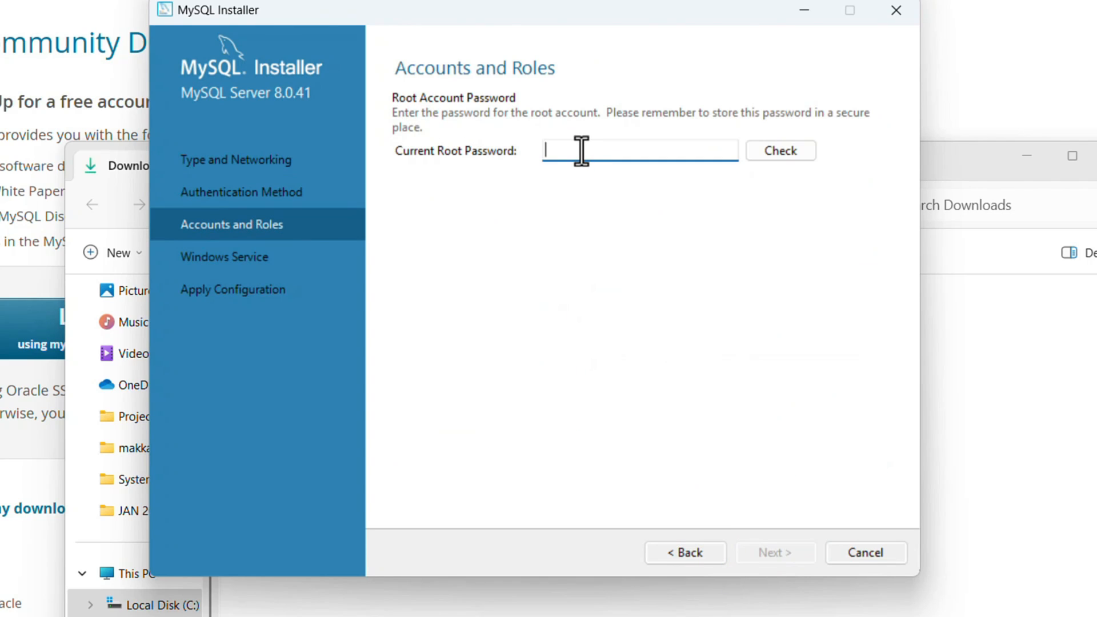
# Enter the root account password and check it
pyautogui.write('*')
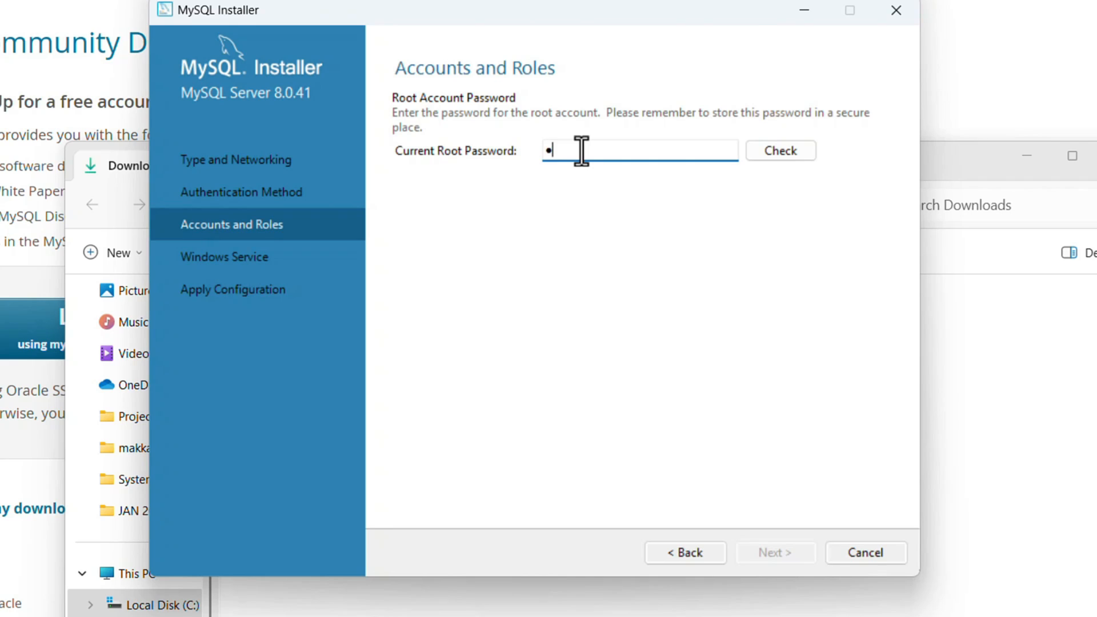
pyautogui.write('password')
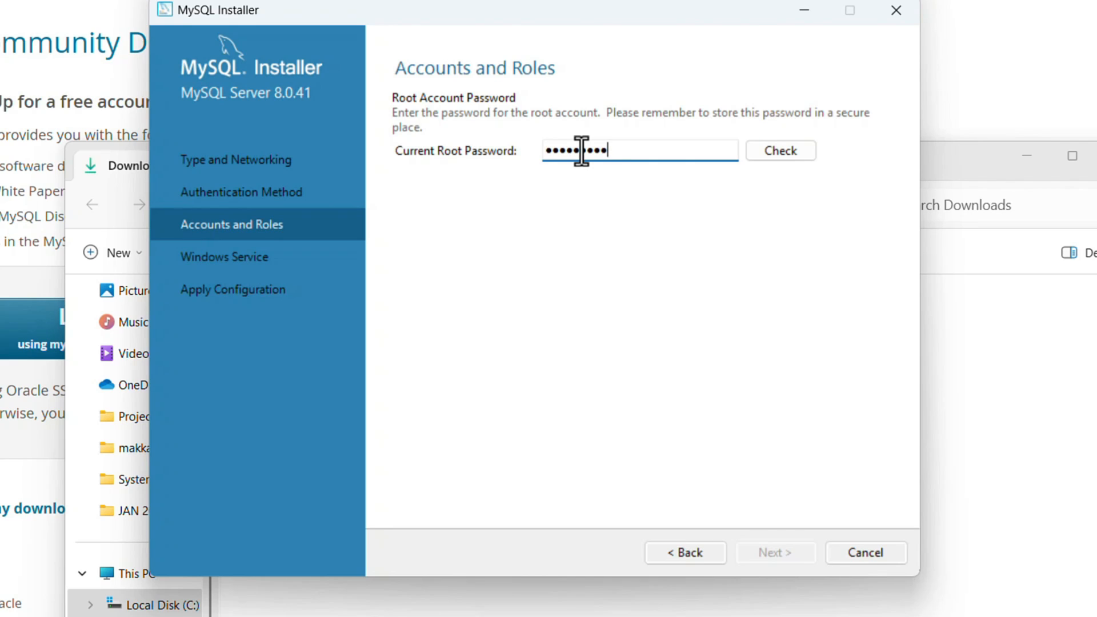
pyautogui.write('••')
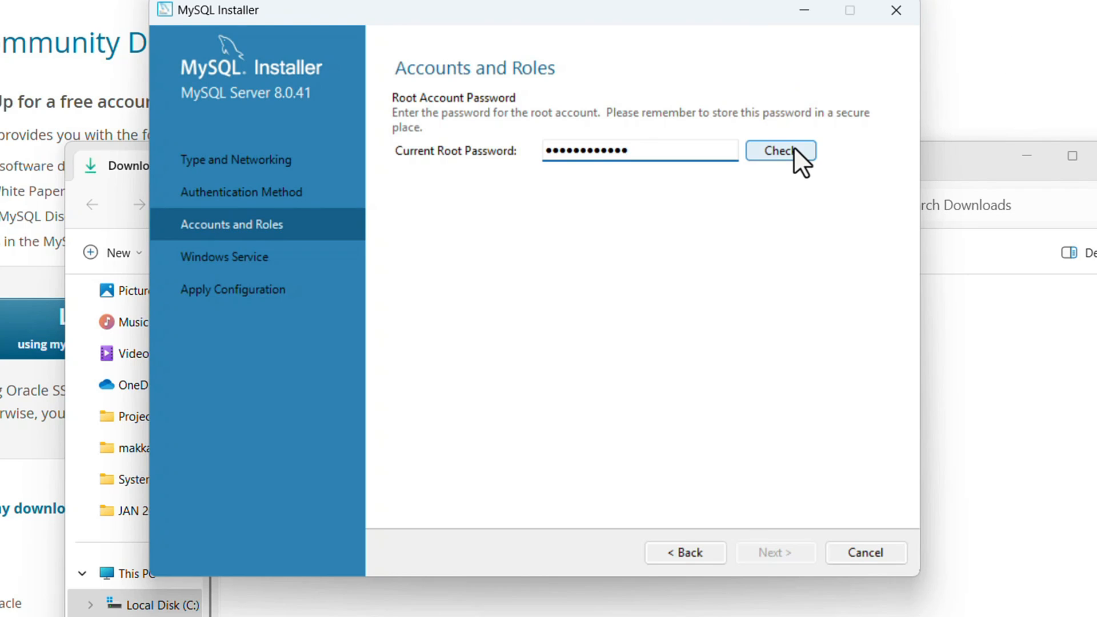
pyautogui.click(772, 552)
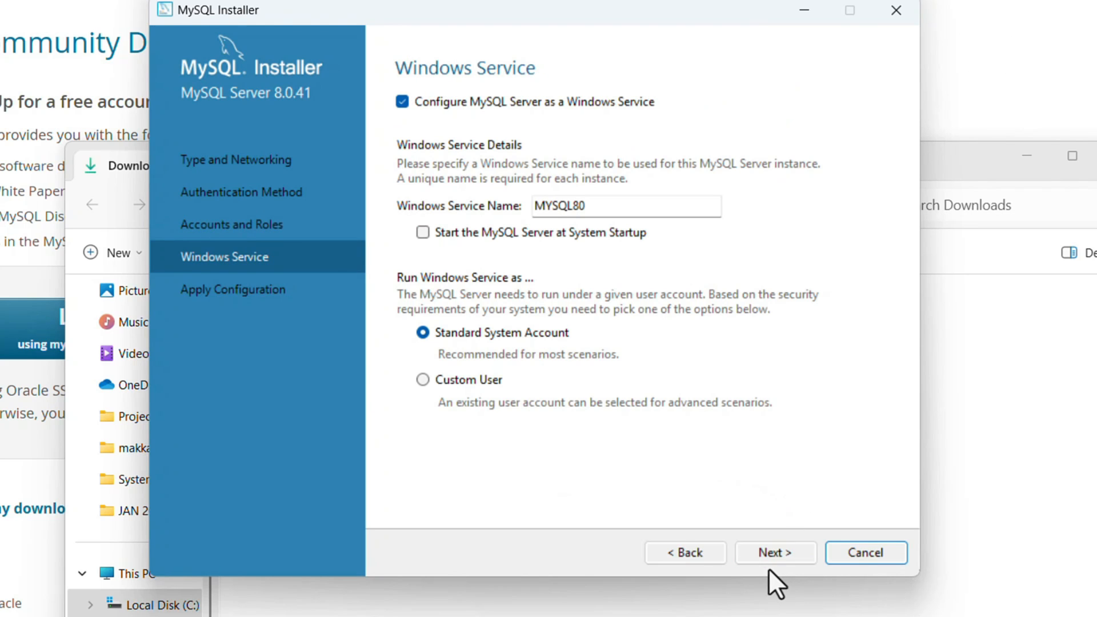
# Keep the default Windows Service settings, execute the configuration, and finish
pyautogui.click(774, 553)
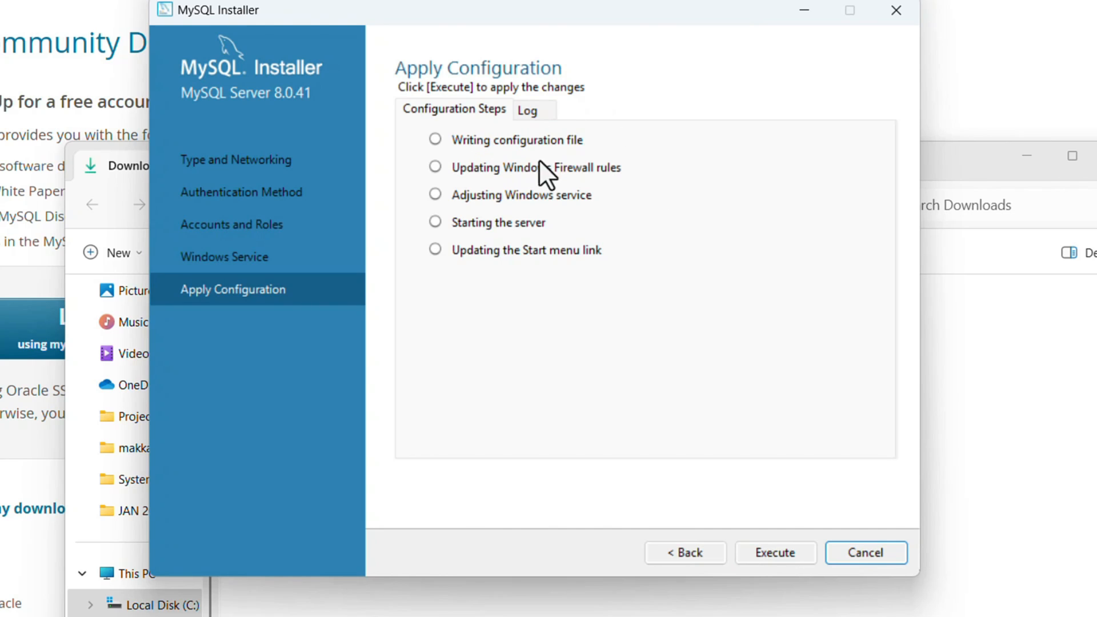
pyautogui.moveTo(465, 216)
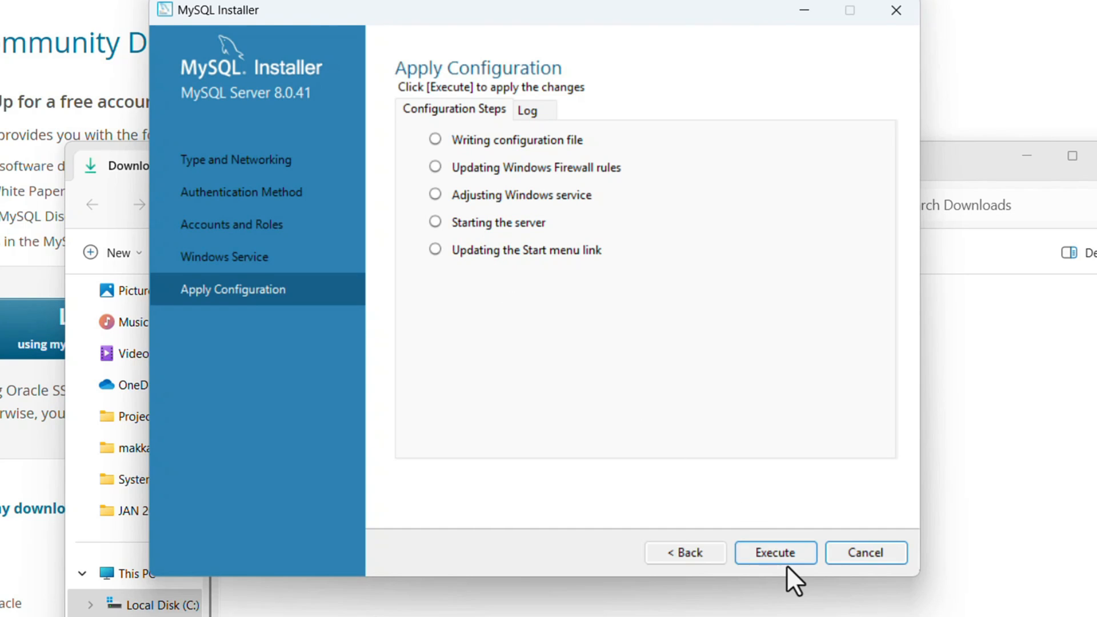
pyautogui.click(775, 553)
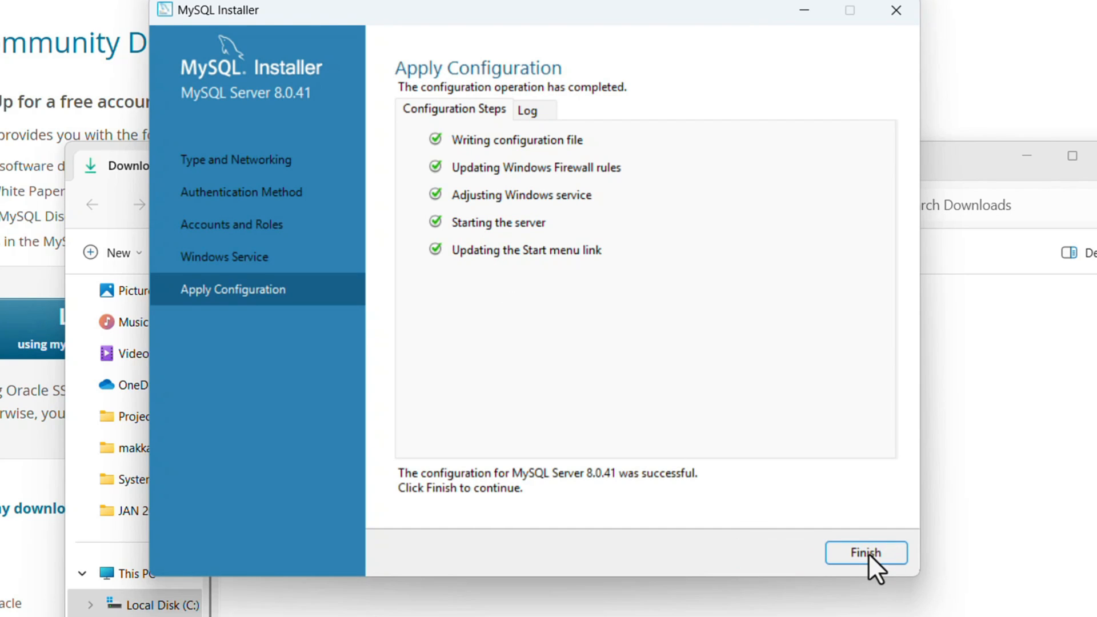
pyautogui.click(866, 553)
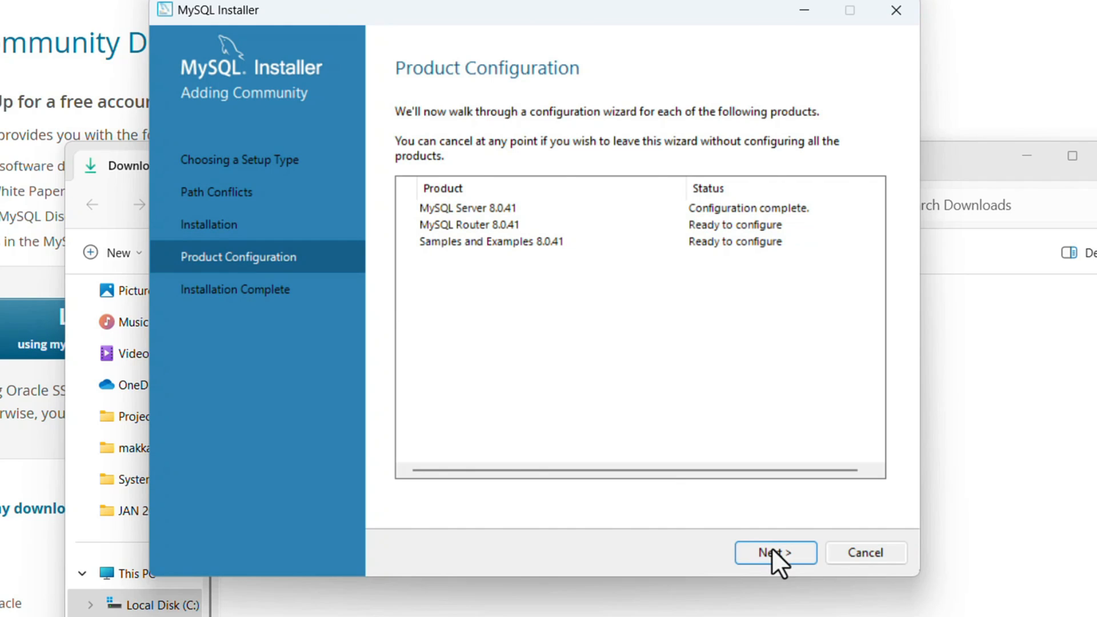
# Test the root connection to MySQL Server 8.0.41, then execute the Samples and Examples configuration
pyautogui.click(776, 553)
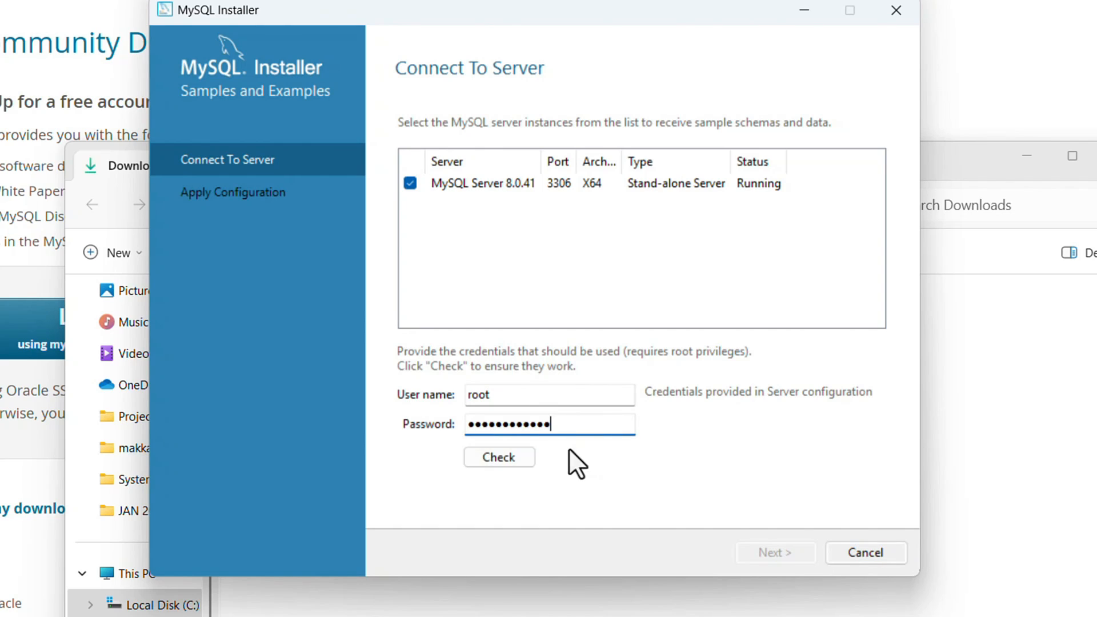
pyautogui.click(499, 457)
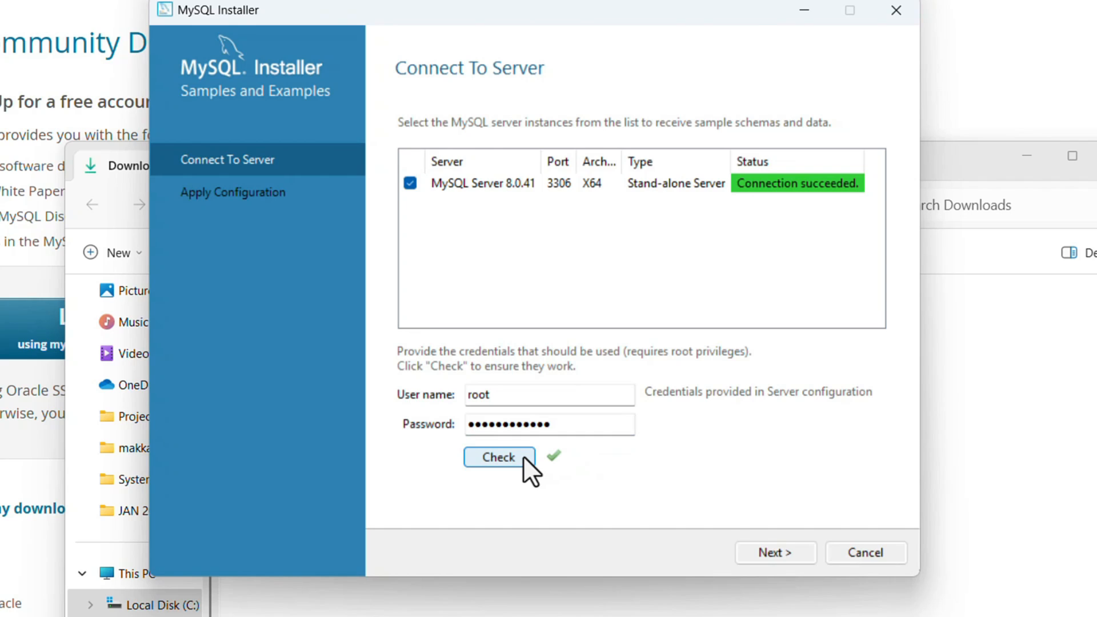
pyautogui.moveTo(827, 220)
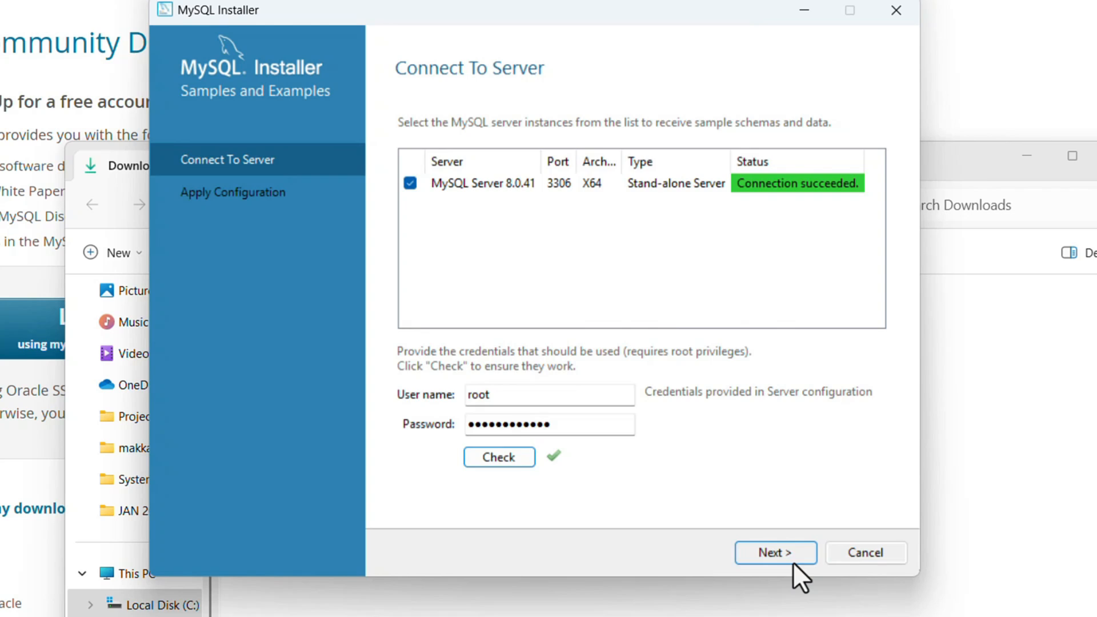
pyautogui.click(776, 553)
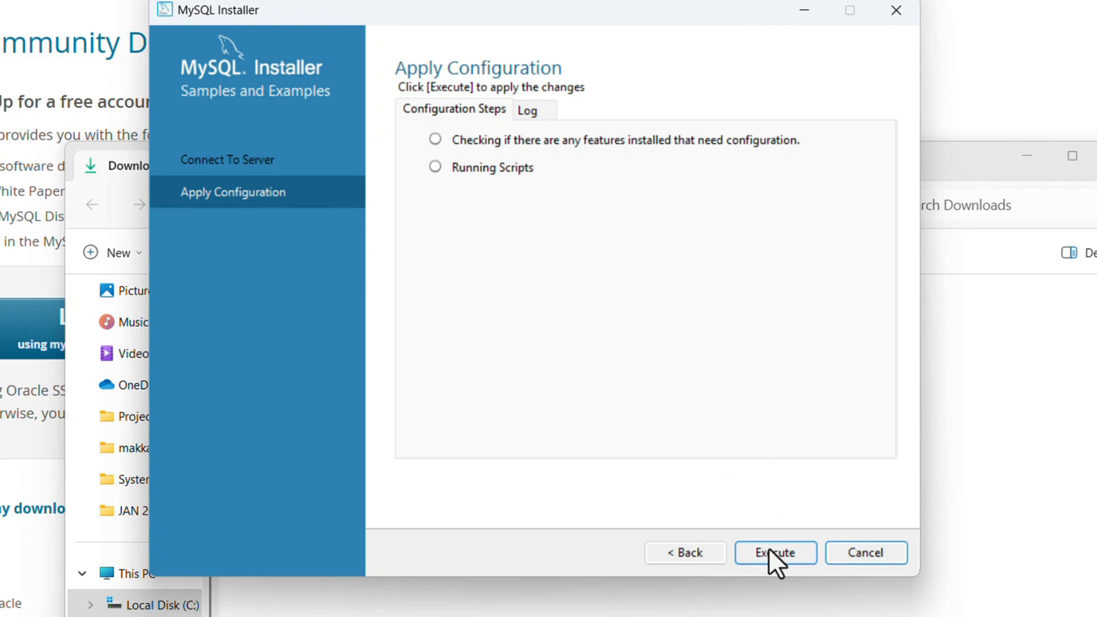
pyautogui.click(775, 553)
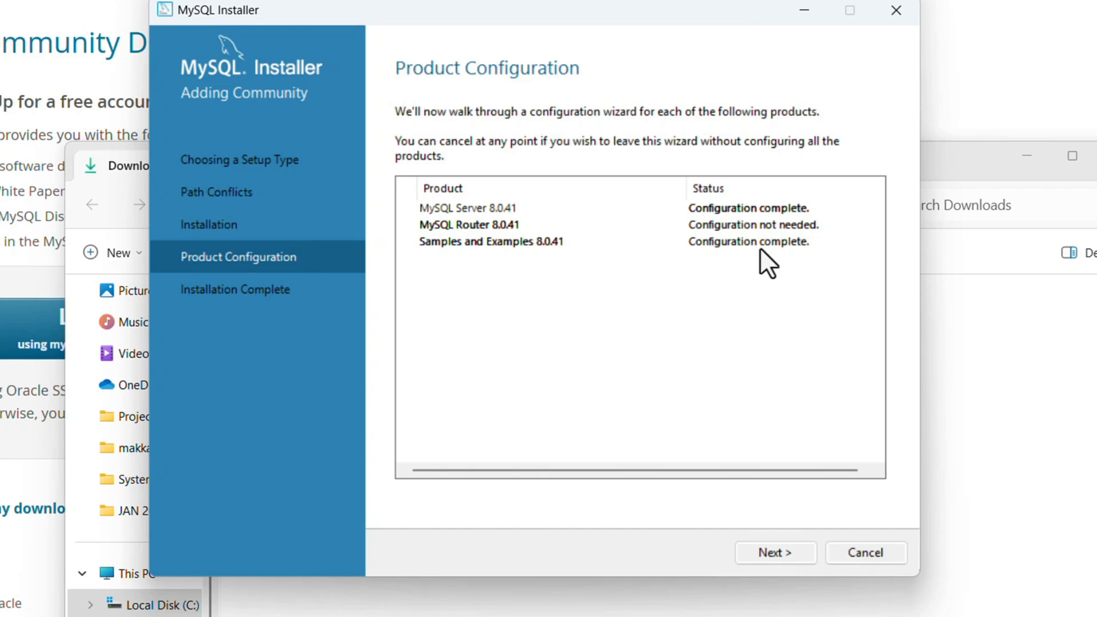
pyautogui.moveTo(788, 269)
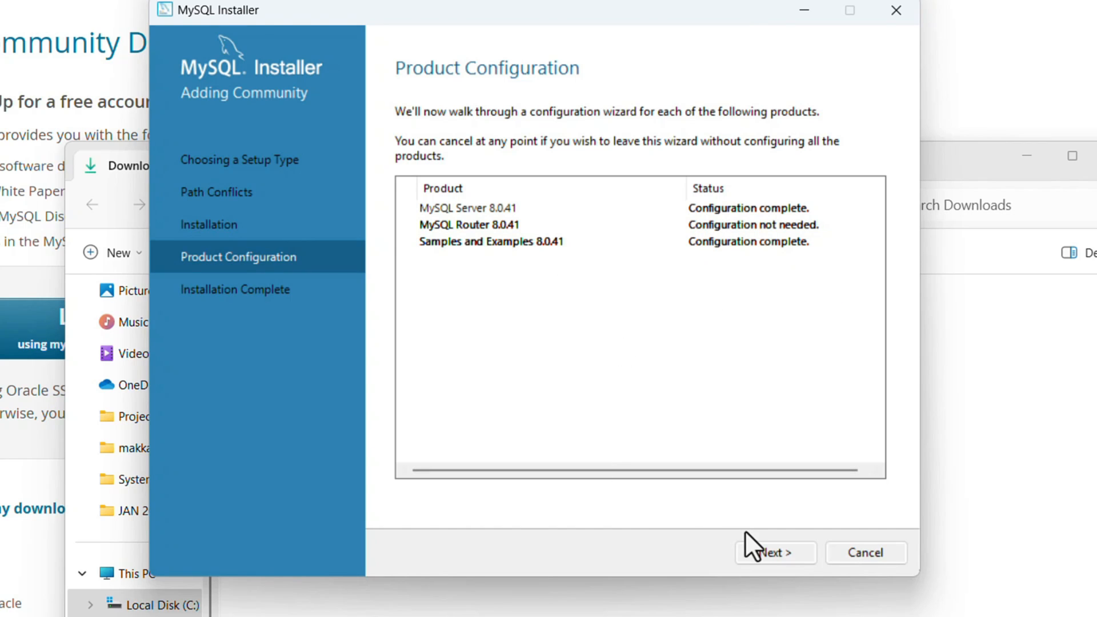
# Reach Installation Complete, review the Workbench/Shell launch checkboxes, and finish the installer
pyautogui.click(775, 553)
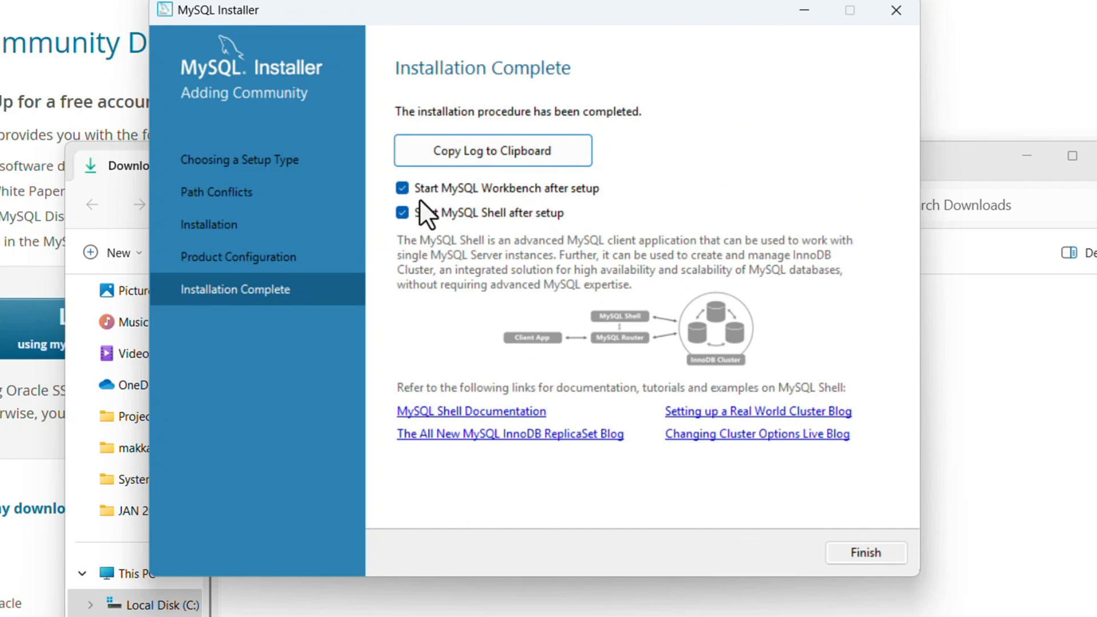
pyautogui.click(402, 213)
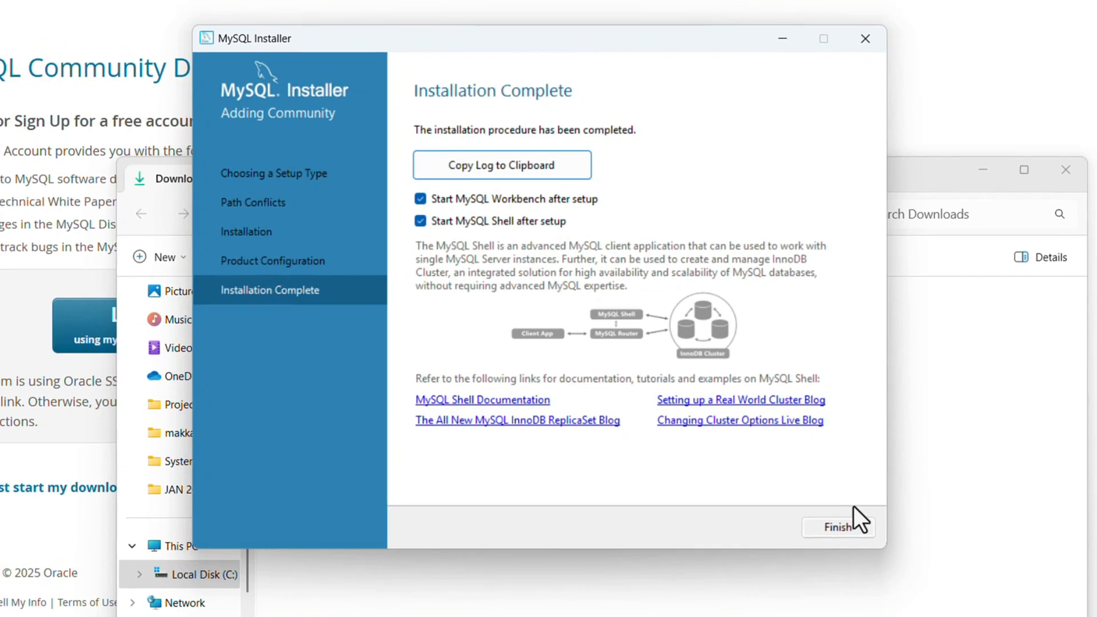
pyautogui.click(839, 527)
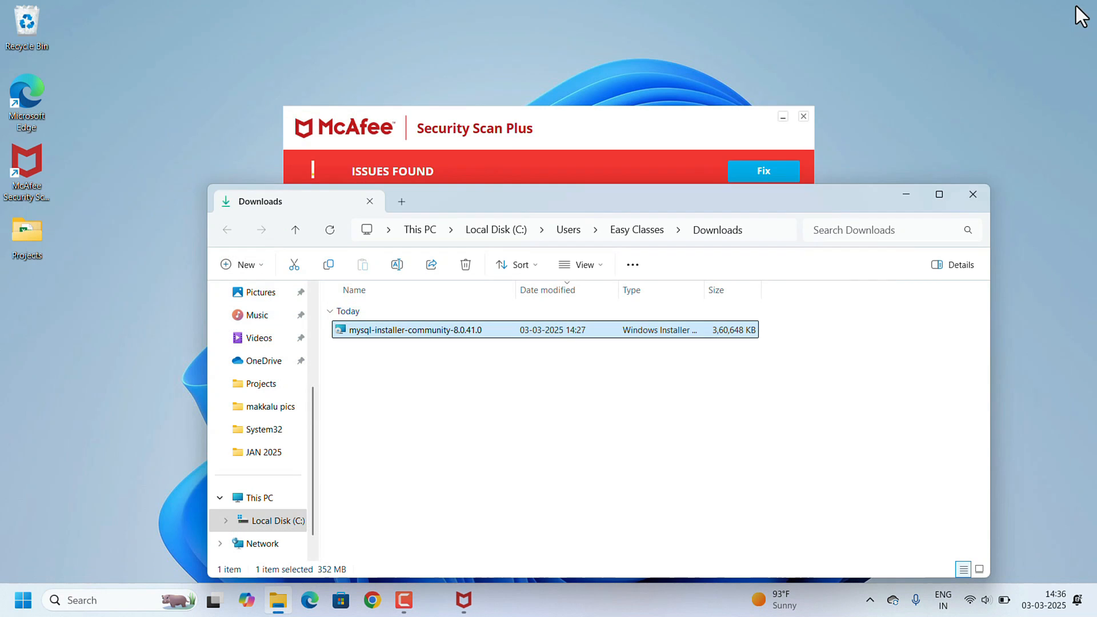
# Dismiss the popup, browse to MySQL Server 8.0's bin folder, and search 'envi' in Start
pyautogui.click(804, 116)
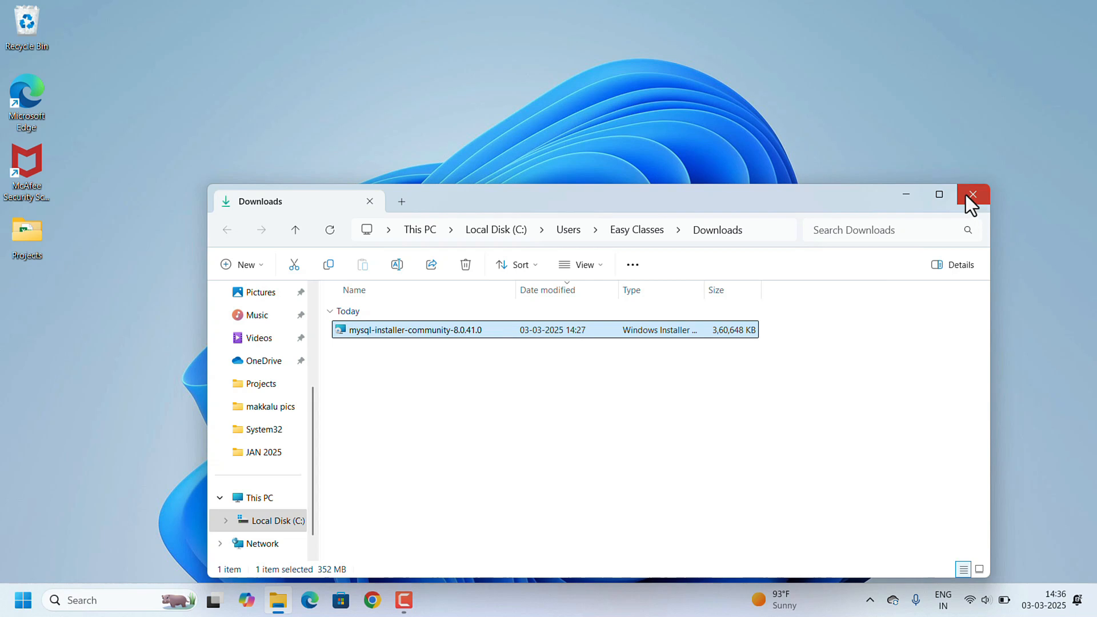
pyautogui.click(973, 195)
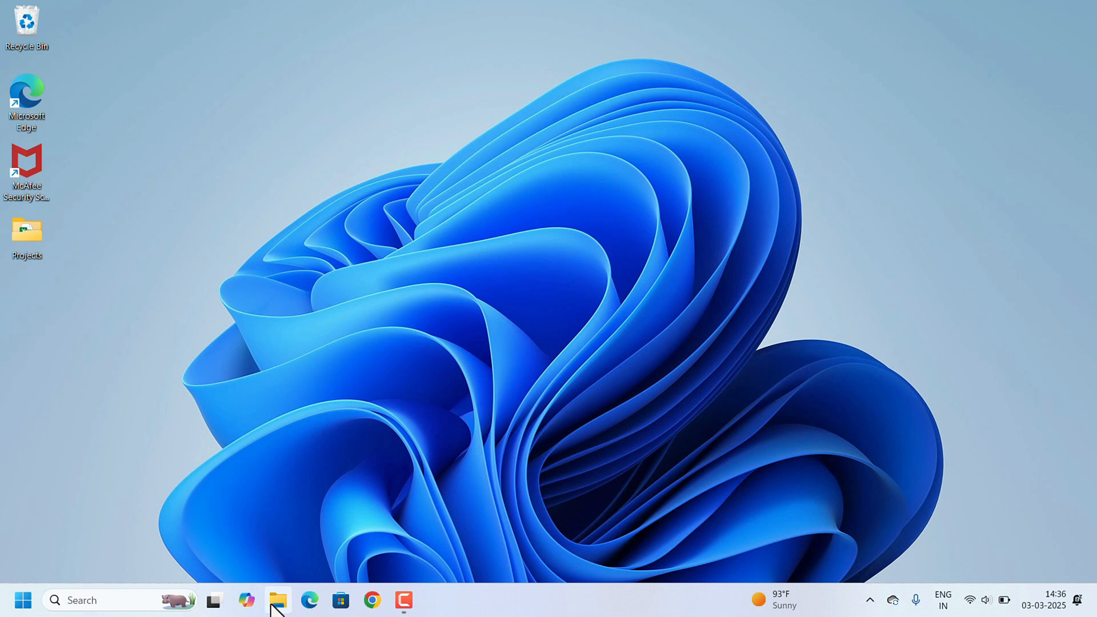
pyautogui.click(279, 600)
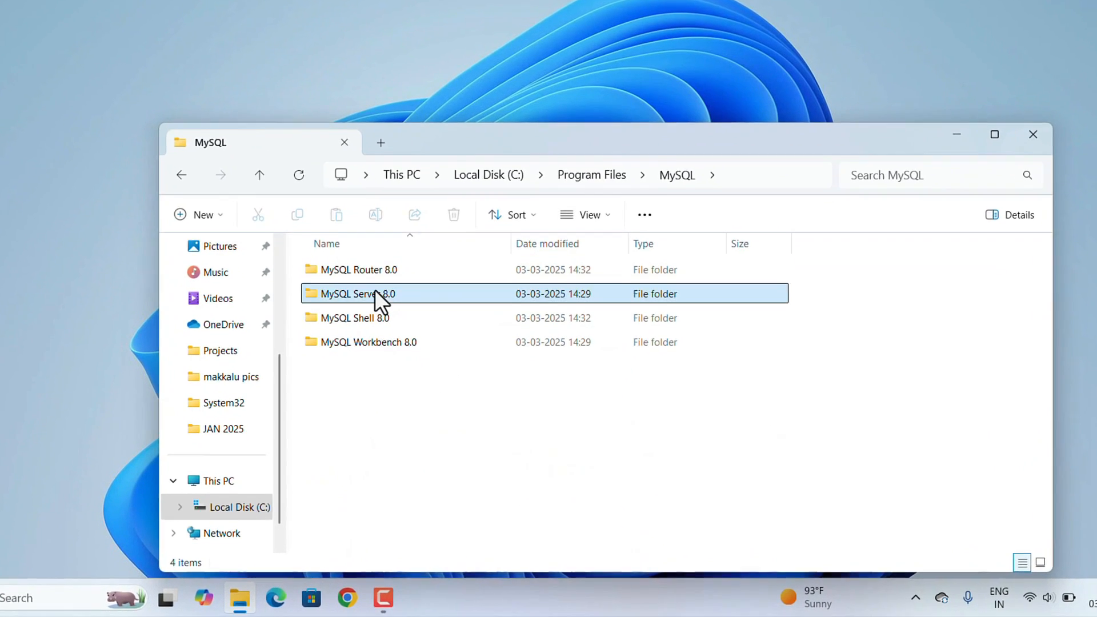
pyautogui.doubleClick(358, 294)
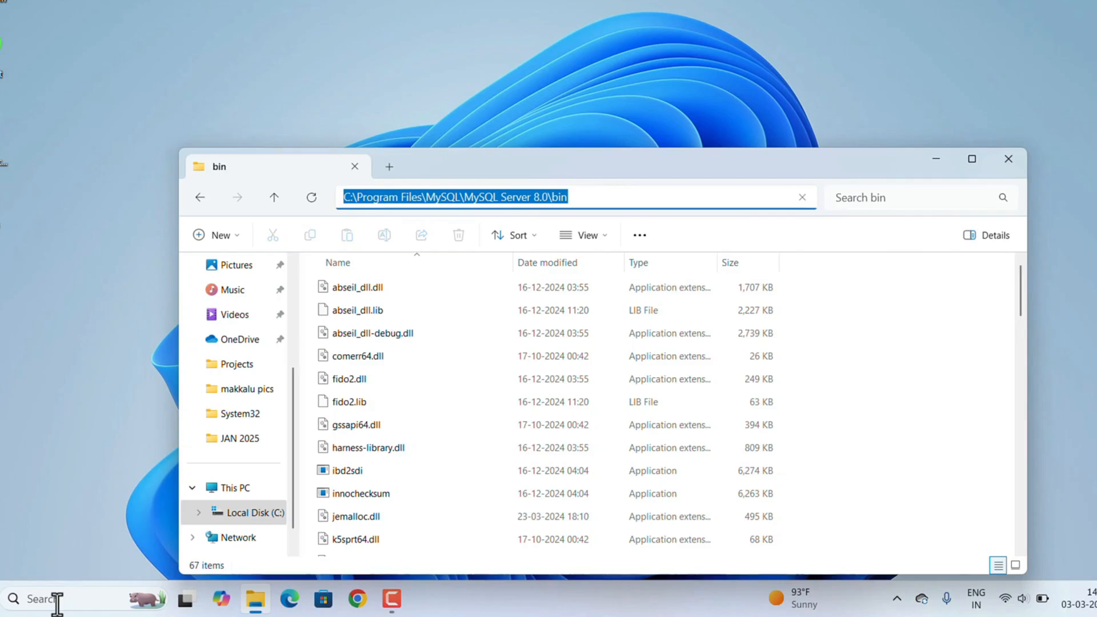
pyautogui.write('envi')
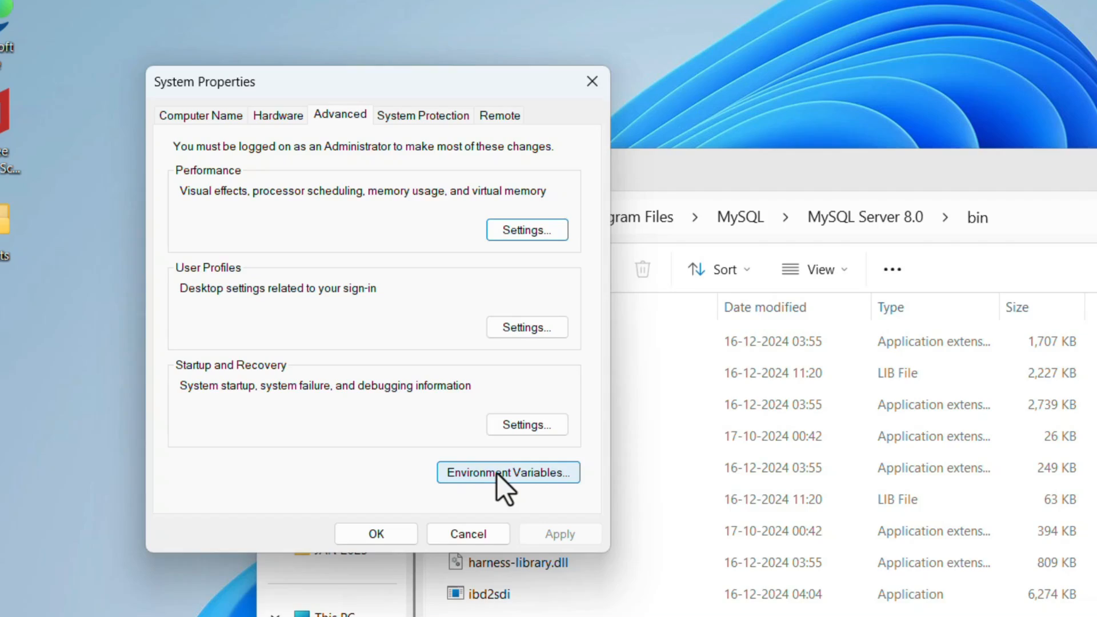
# Add 'C:\Program Files\MySQL\MySQL Server 8.0\bin' as a new system Path entry and confirm
pyautogui.click(508, 473)
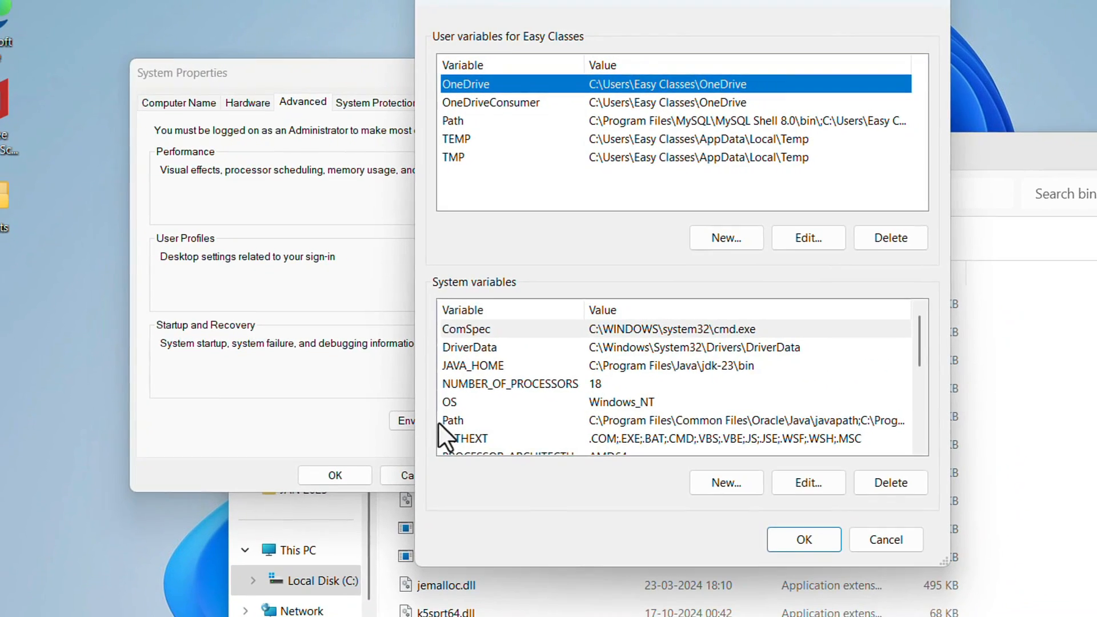
pyautogui.click(461, 420)
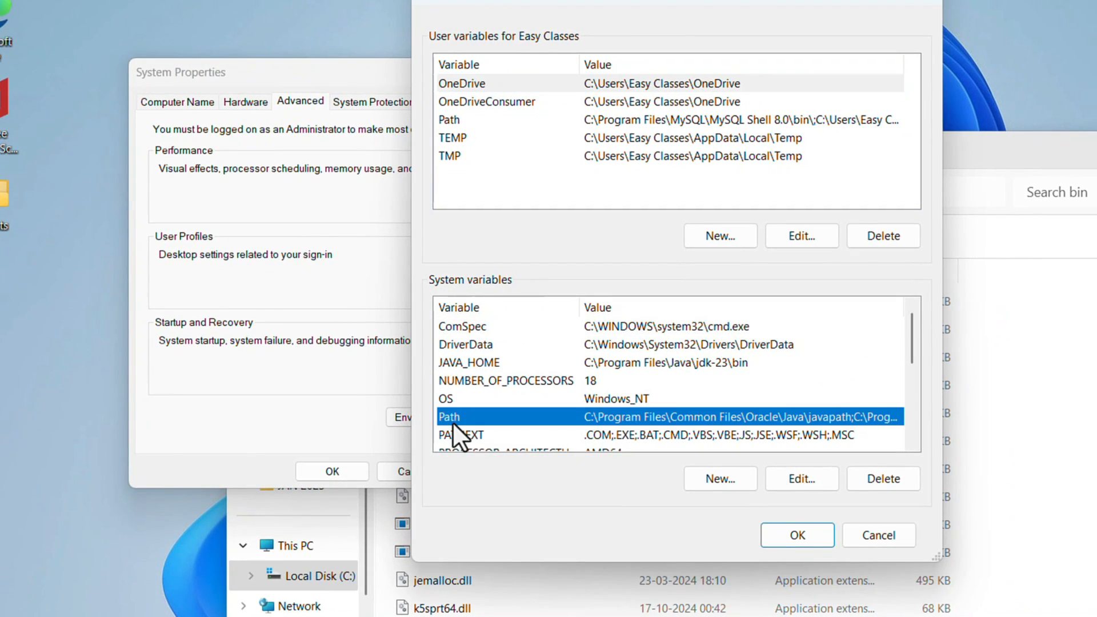
pyautogui.click(802, 478)
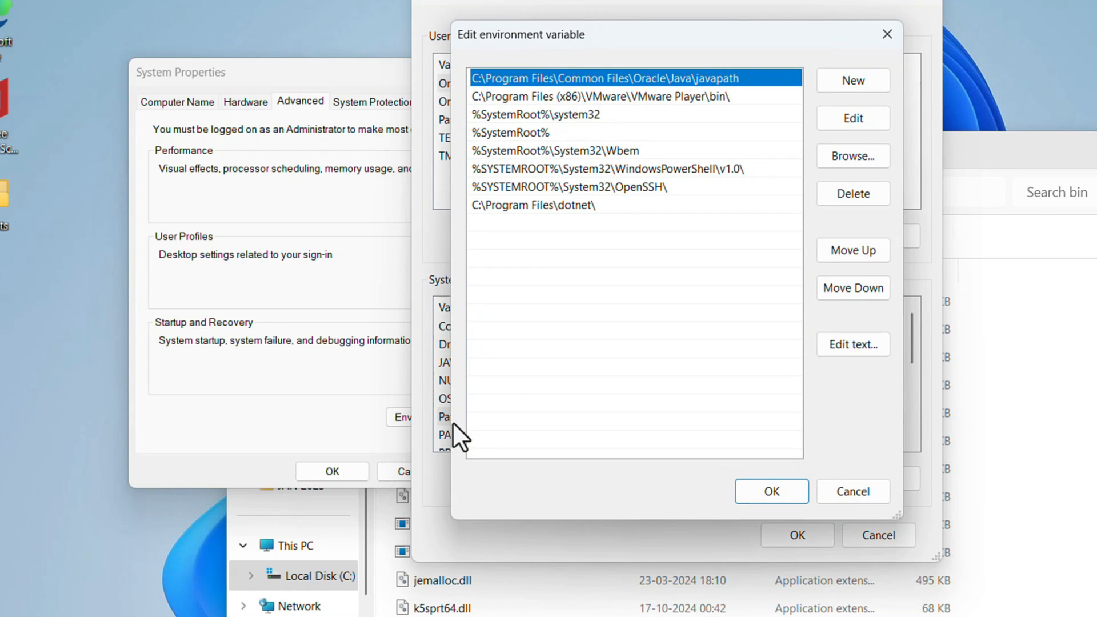
pyautogui.click(853, 80)
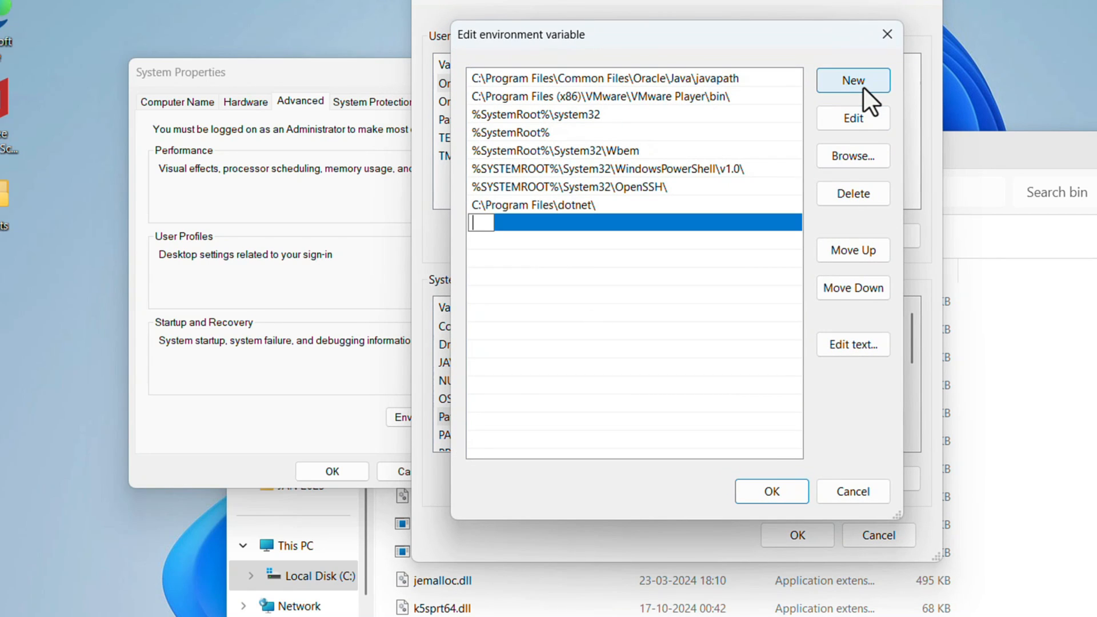
pyautogui.write('C:\\Program Files\\MySQL\\MySQL Server 8.0\\bin')
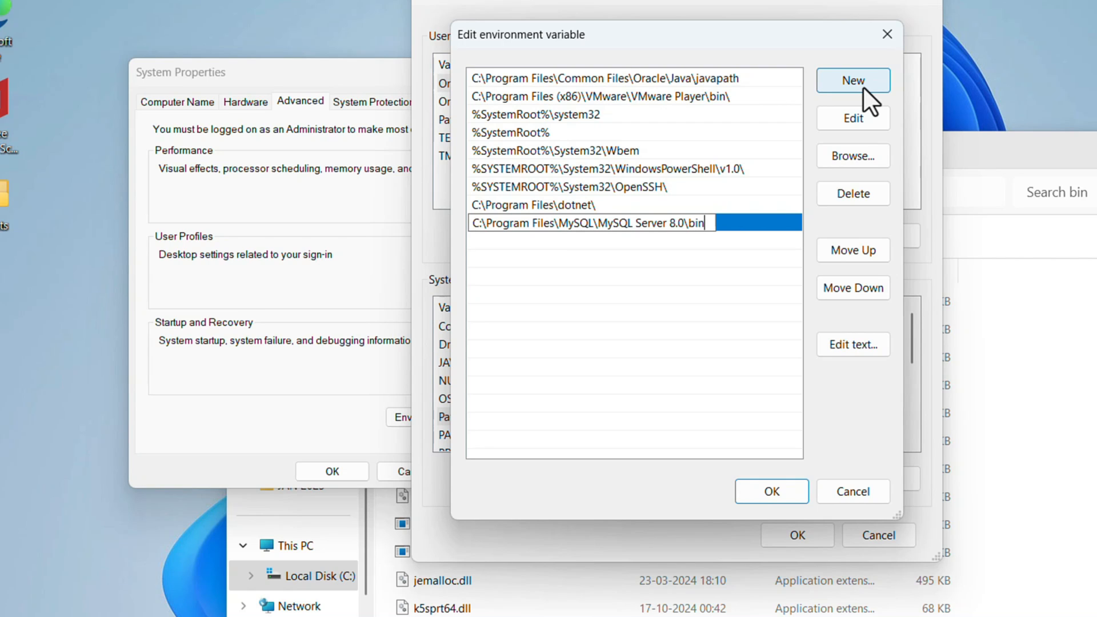
pyautogui.click(771, 491)
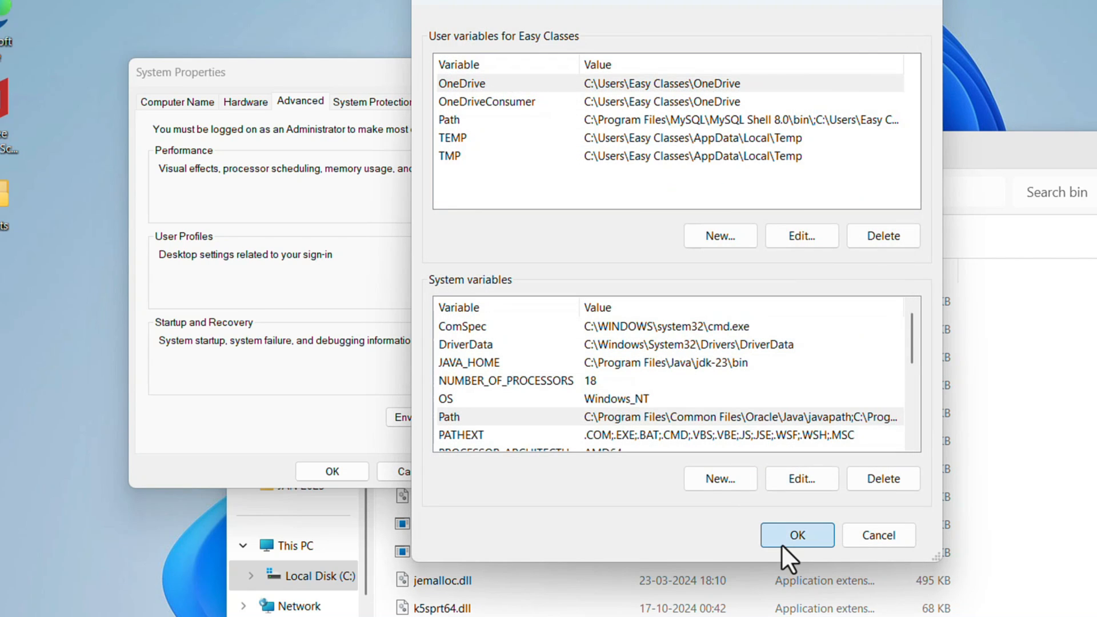
pyautogui.click(798, 536)
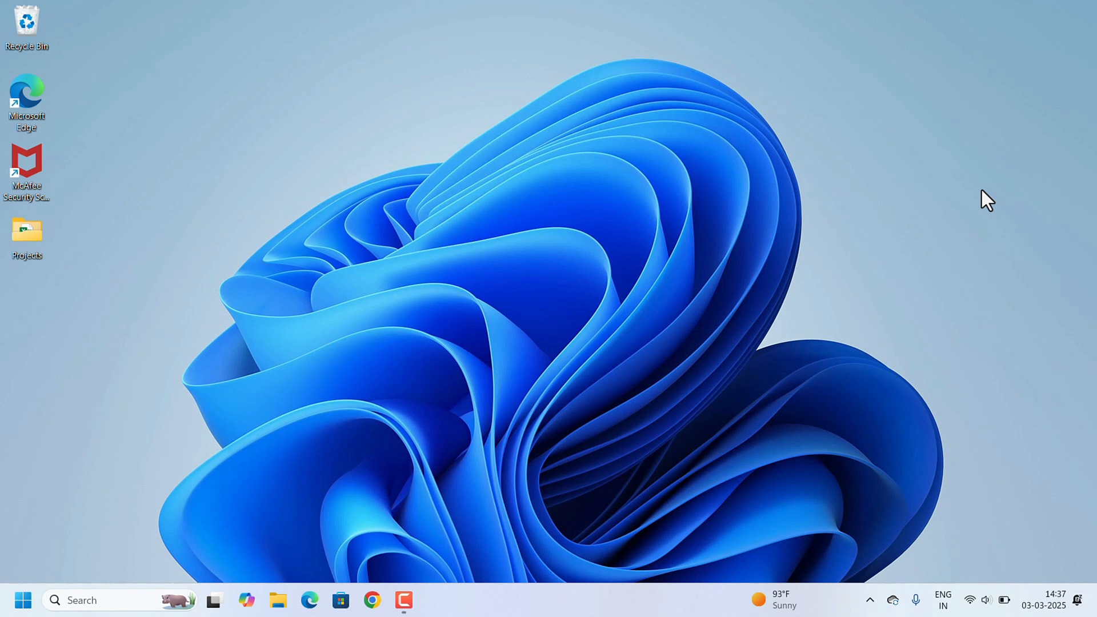
# Open Command Prompt and run mysql --version, which reports Ver 8.0.41 for Win64
pyautogui.write('command Prompt')
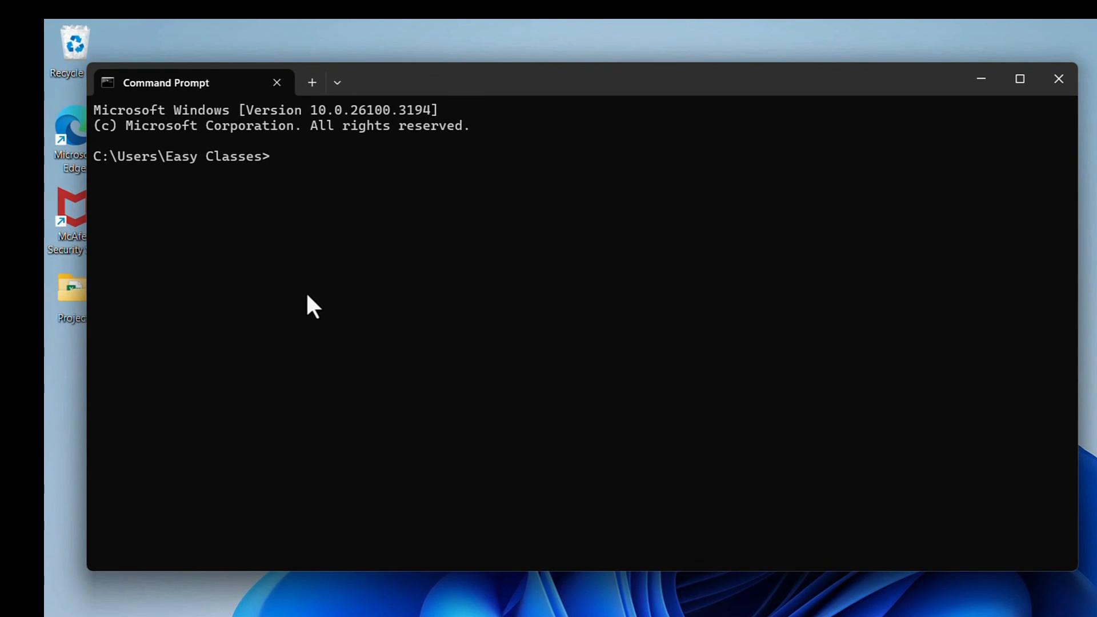
pyautogui.write('mysql --version')
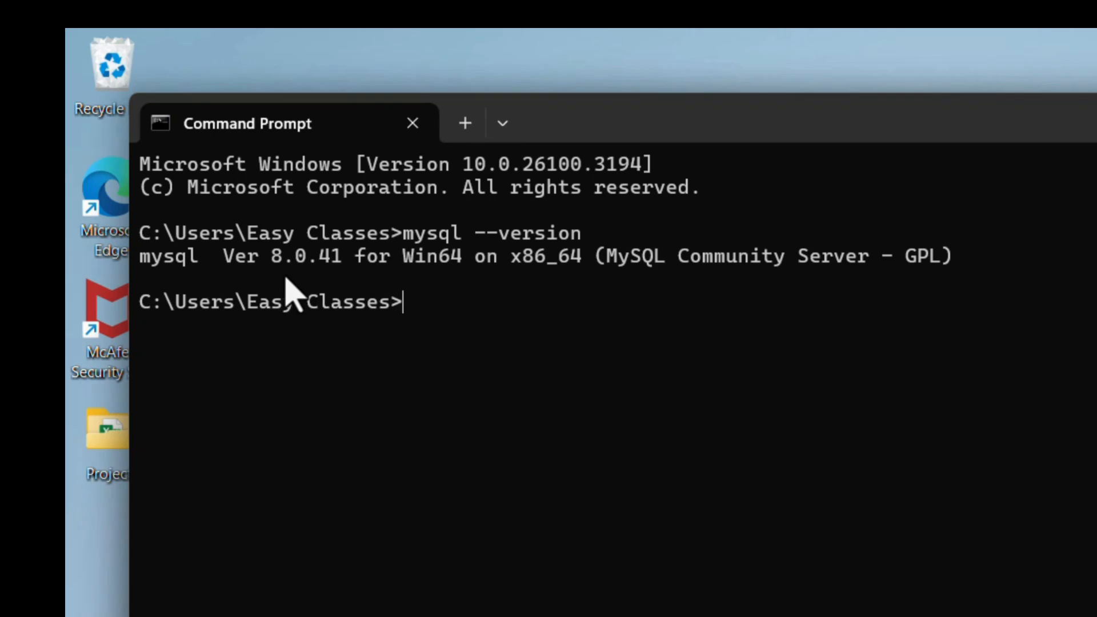
pyautogui.moveTo(799, 253)
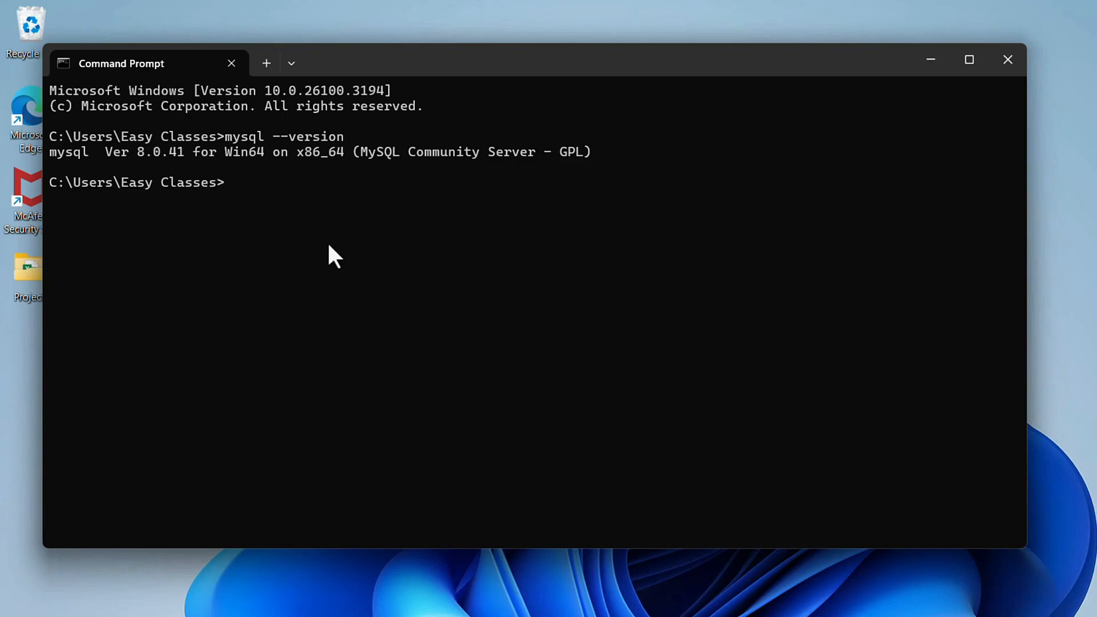
# Log in with 'mysql -u root -p' and the root password, then close Command Prompt
pyautogui.write('mysql')
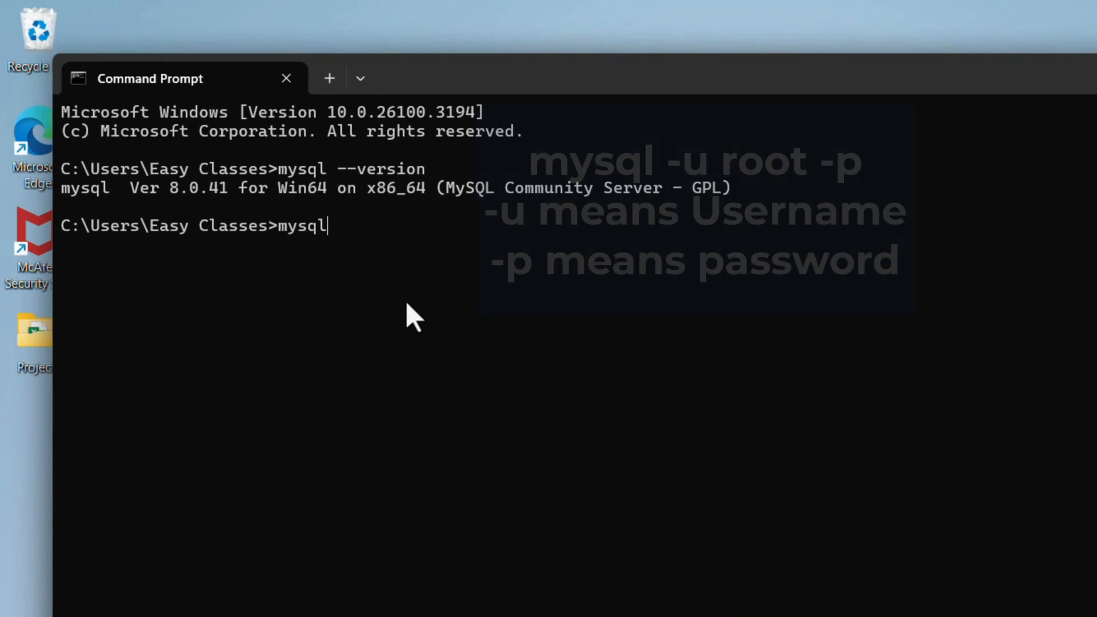
pyautogui.write('-u')
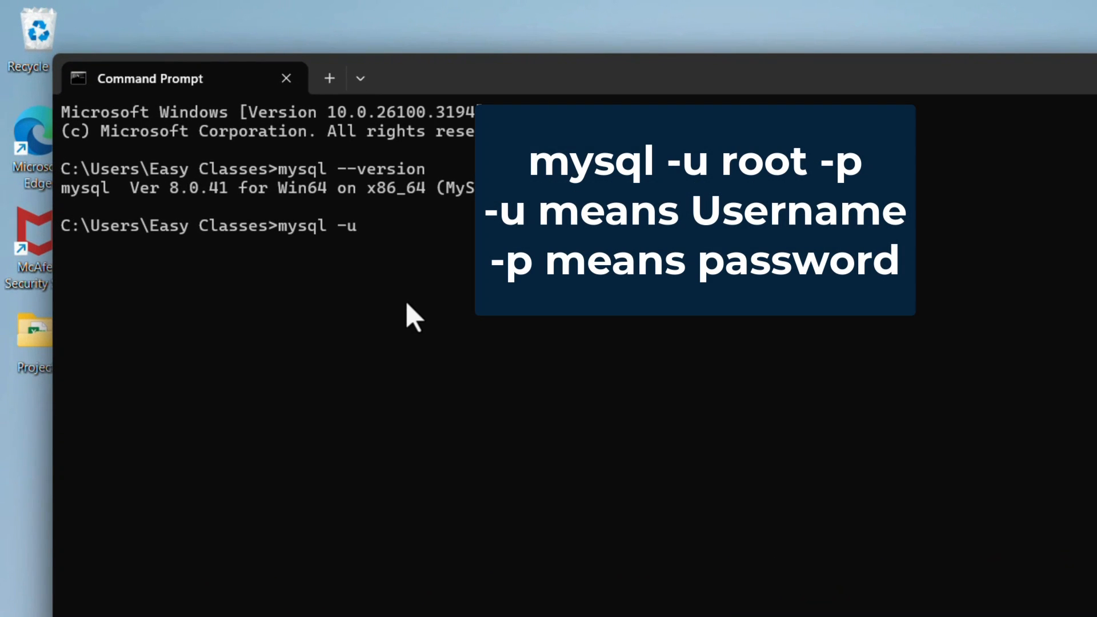
pyautogui.write('root -p')
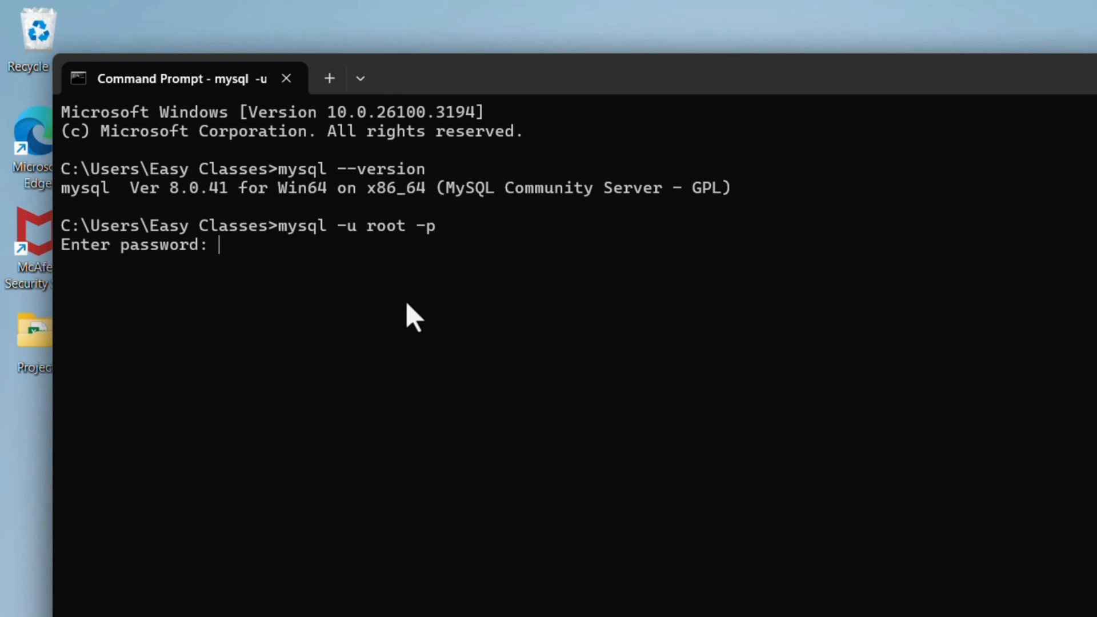
pyautogui.write('**')
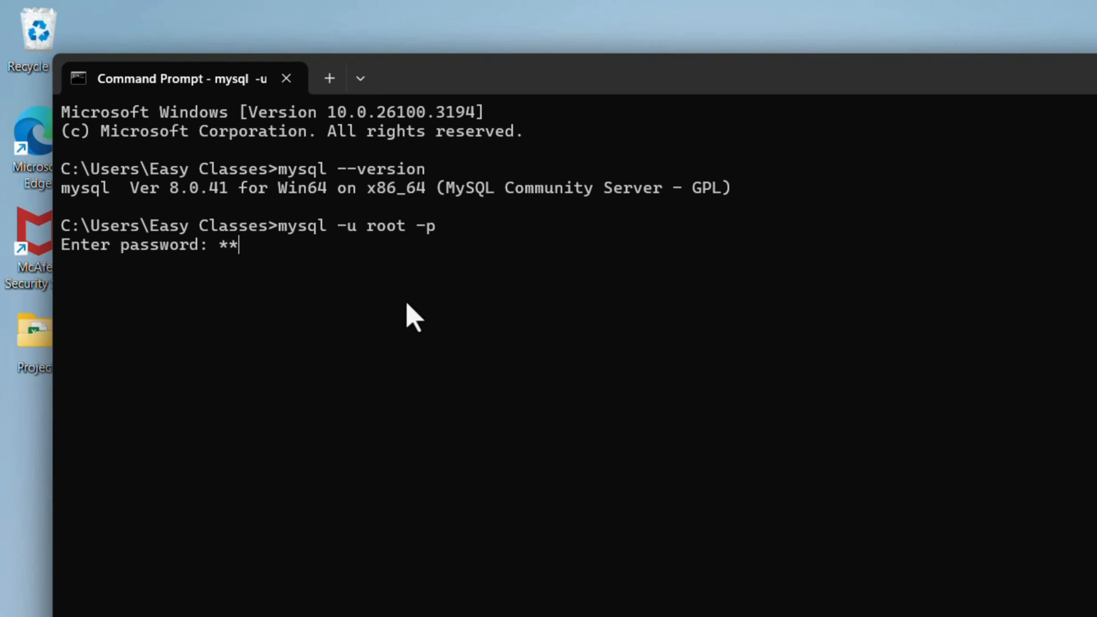
pyautogui.press('Enter')
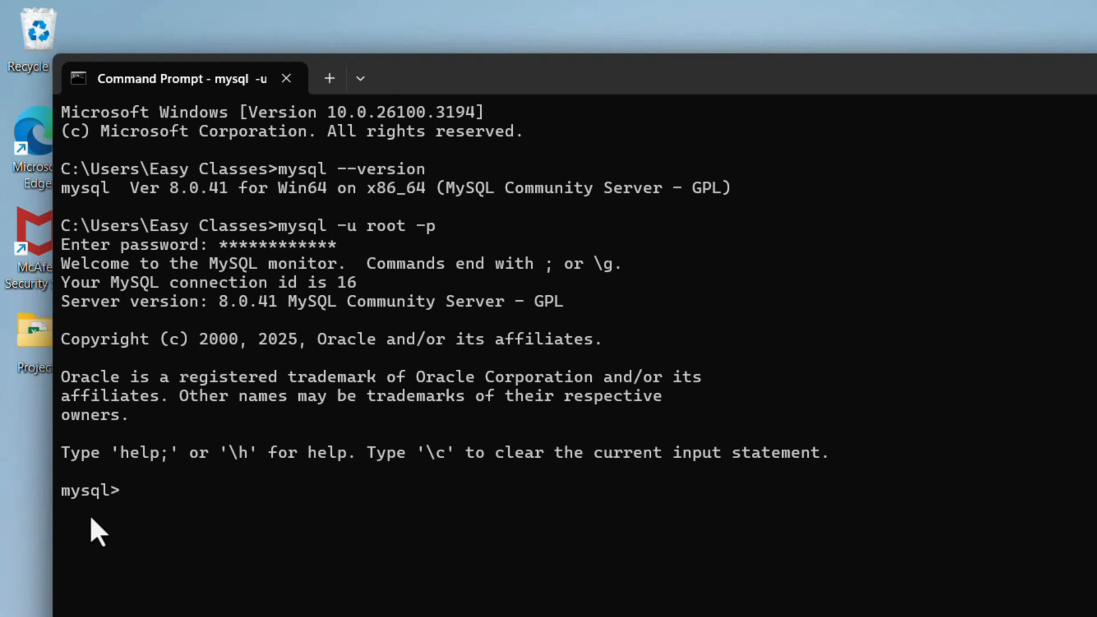
pyautogui.click(287, 79)
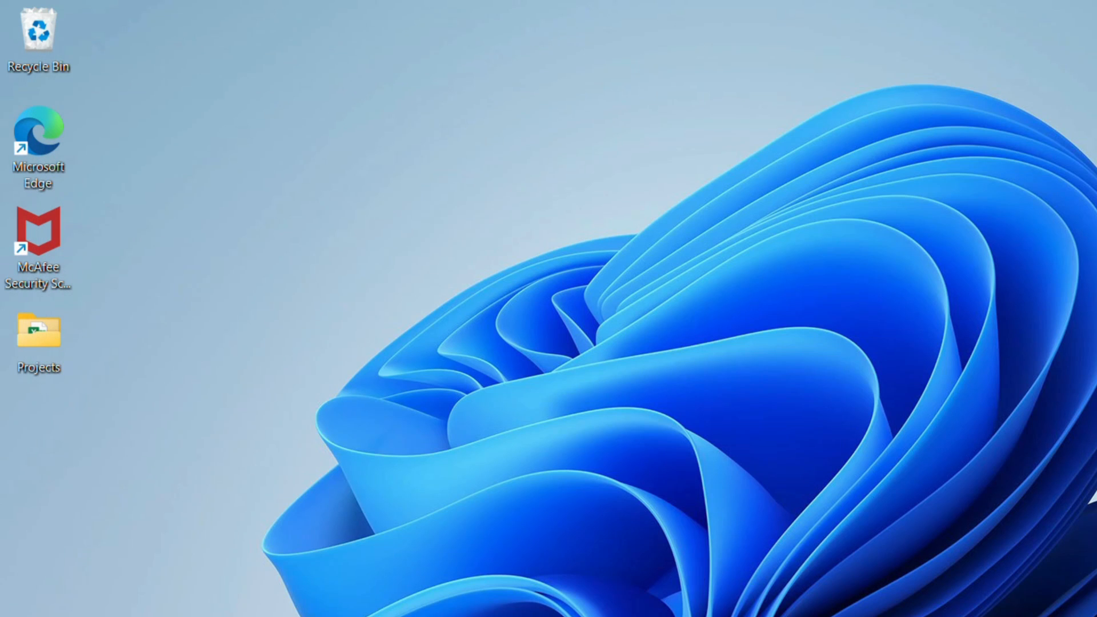